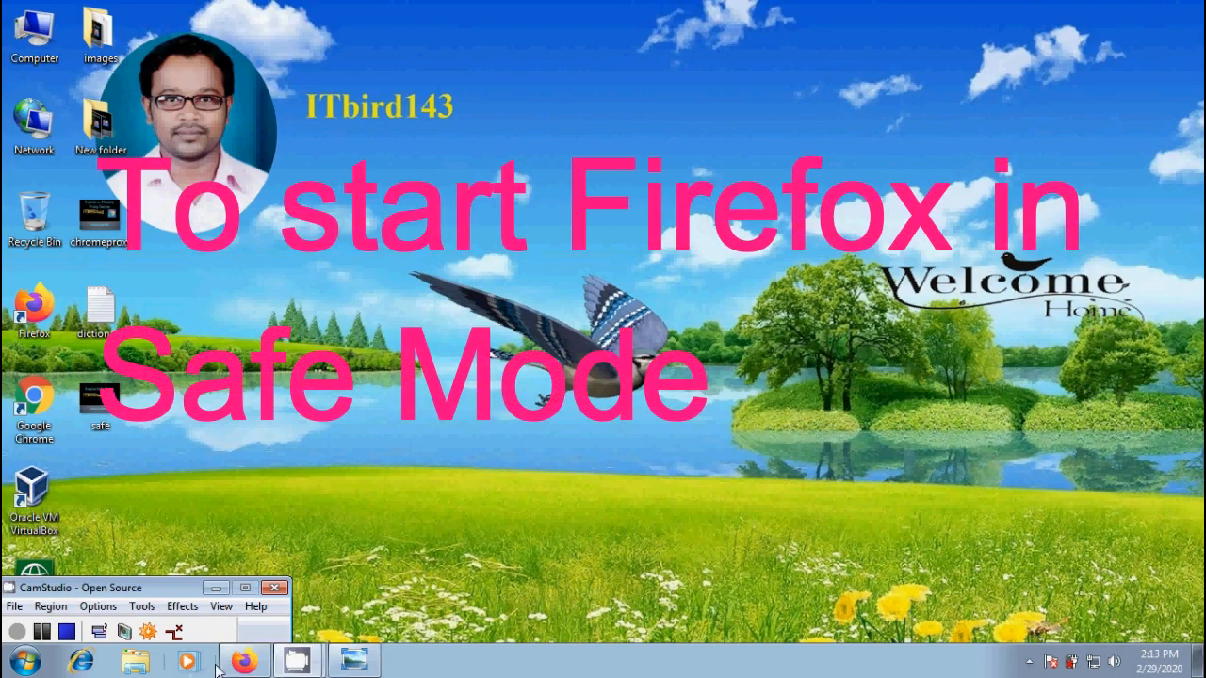
Choose Help > Restart with Add-ons Disabled from the Firefox menu, bringing up the confirmation
{"action": "left_click", "coordinate": [1187, 47]}
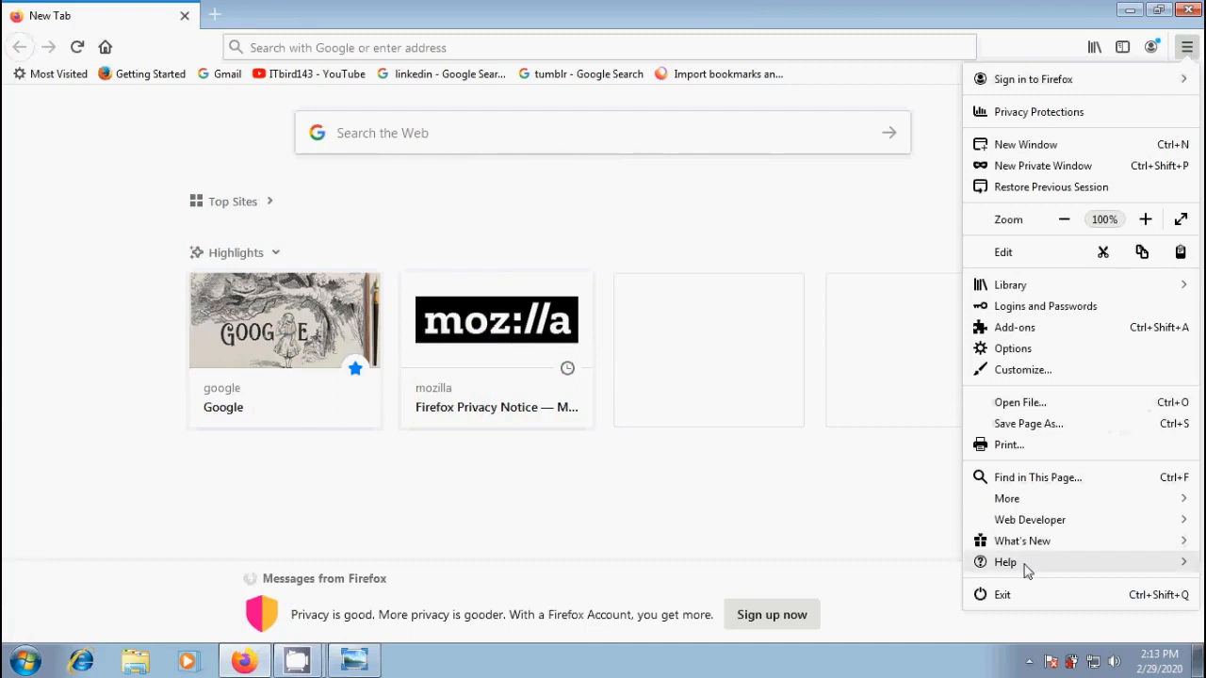
{"action": "left_click", "coordinate": [1006, 561]}
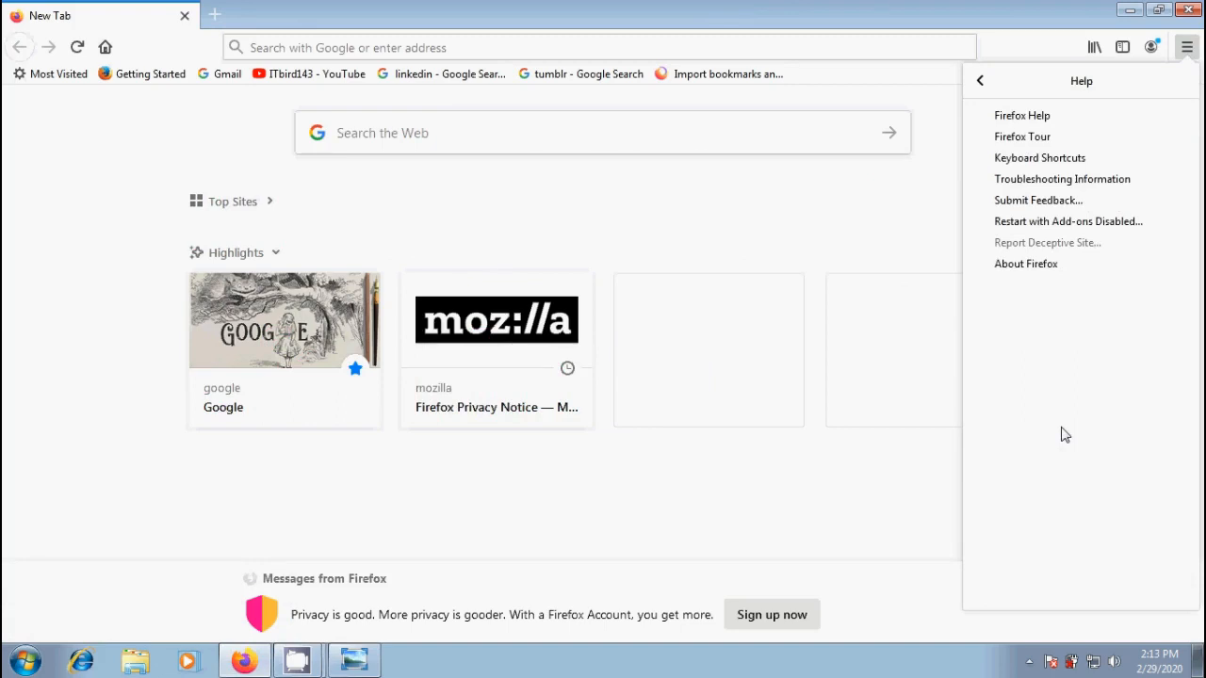
{"action": "left_click", "coordinate": [1066, 220]}
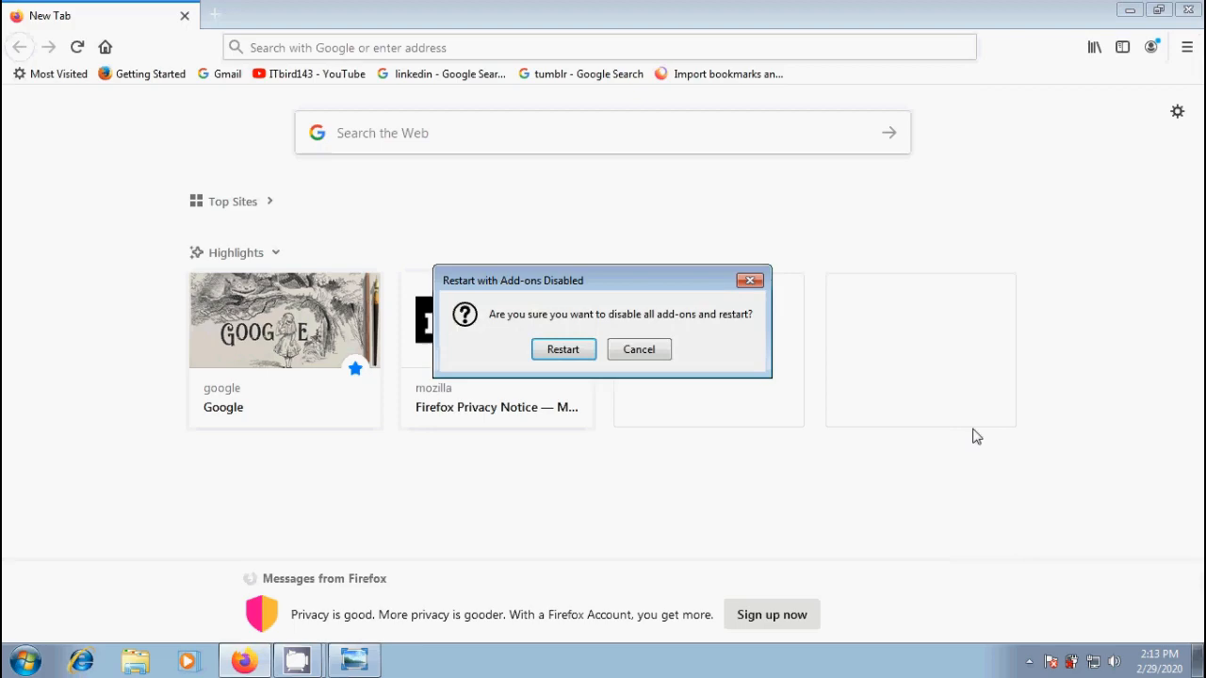
{"action": "mouse_move", "coordinate": [595, 446]}
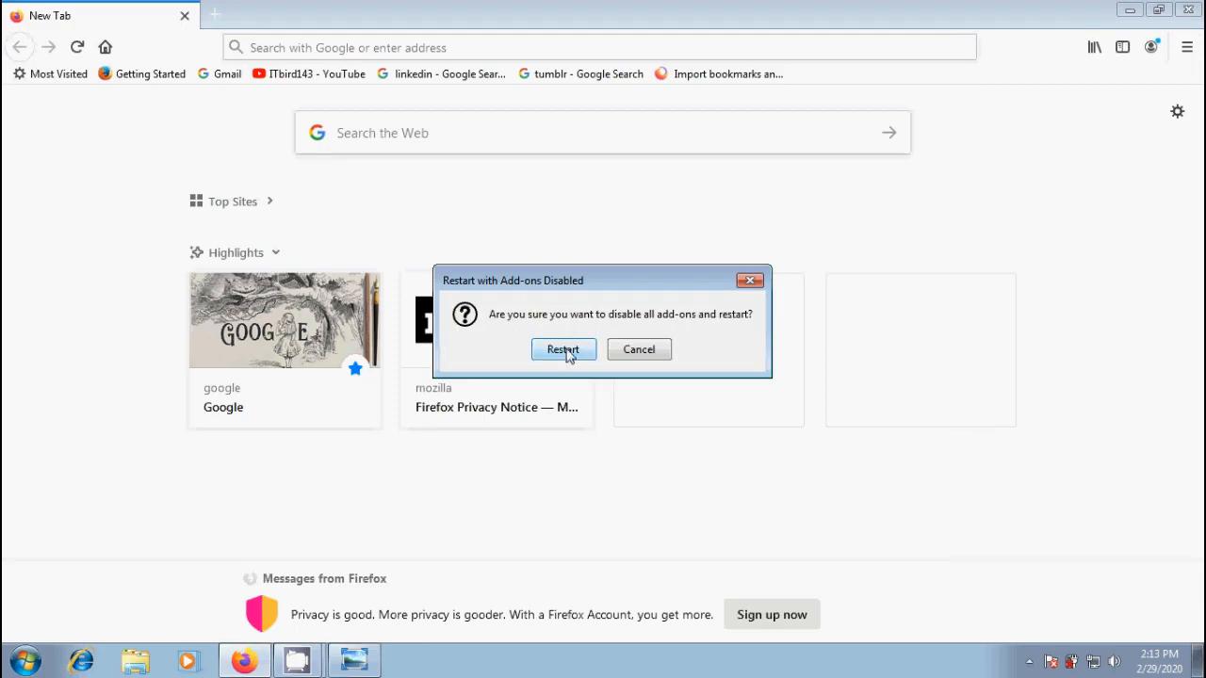
Confirm the restart and start Firefox in Safe Mode, leaving all extensions disabled
{"action": "left_click", "coordinate": [562, 349]}
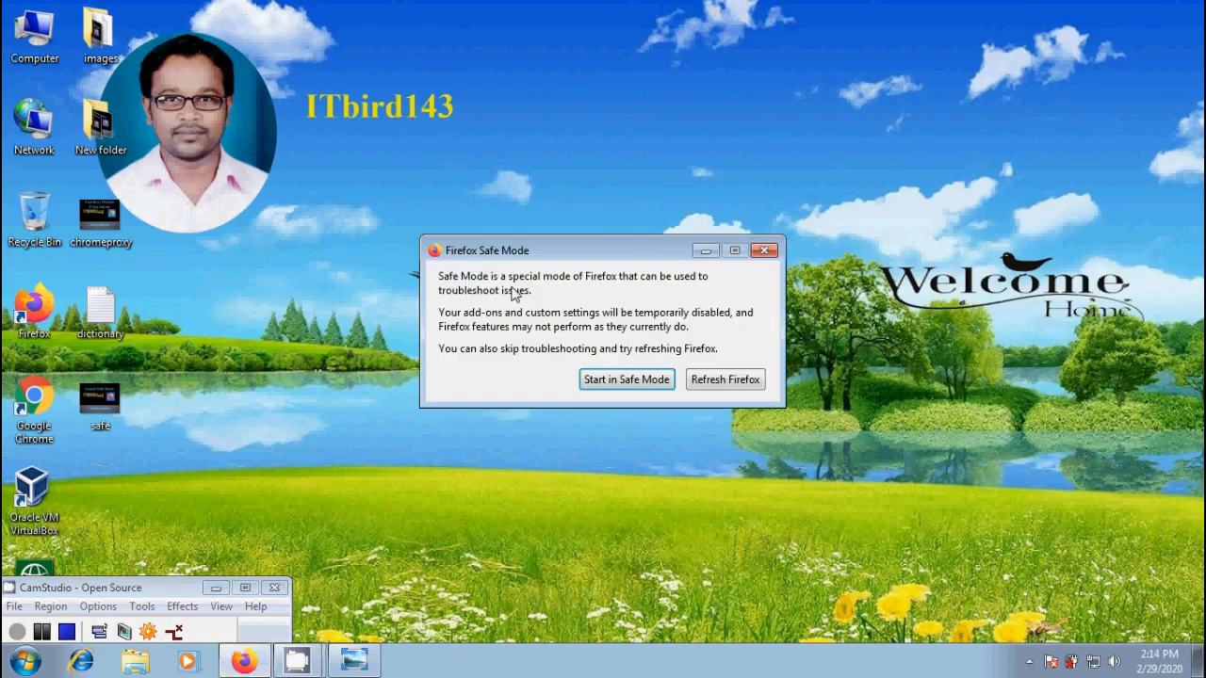
{"action": "mouse_move", "coordinate": [545, 413]}
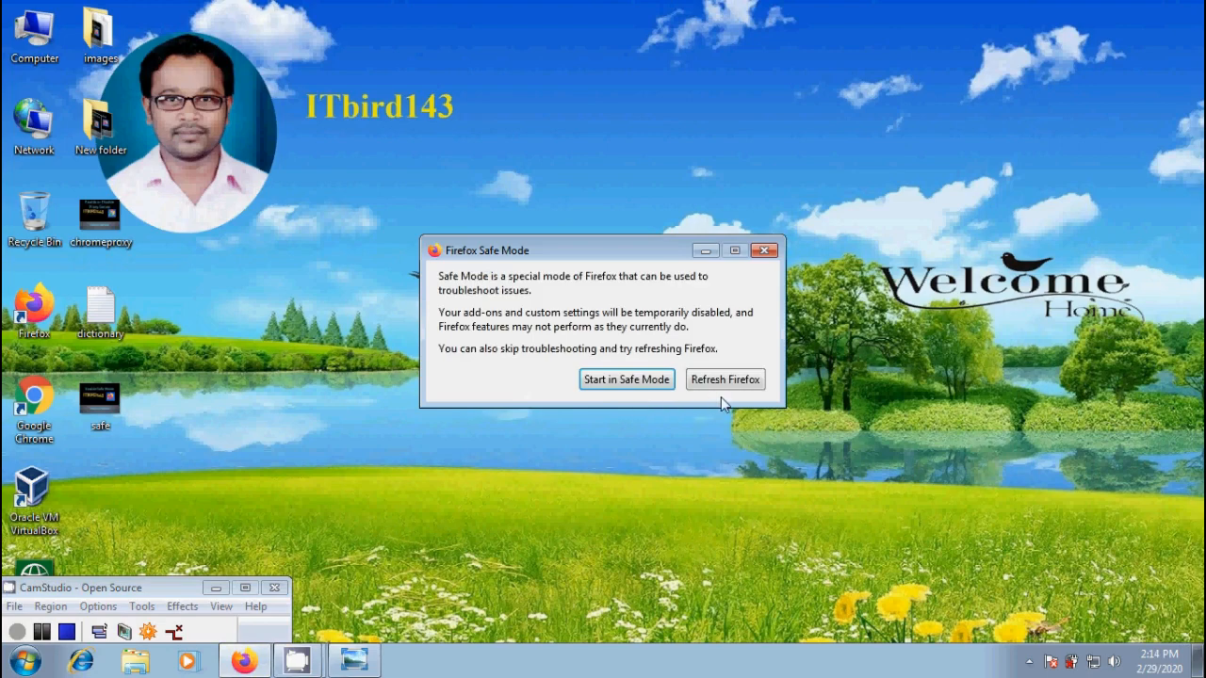
{"action": "left_click", "coordinate": [626, 379]}
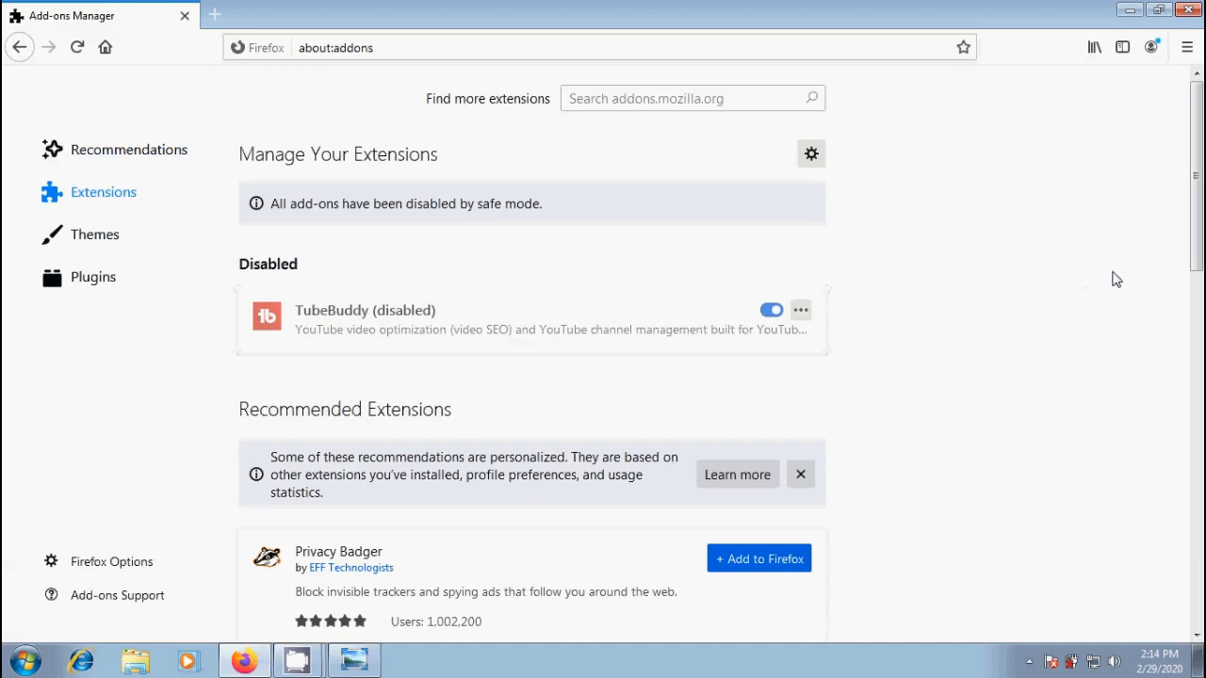
{"action": "mouse_move", "coordinate": [95, 233]}
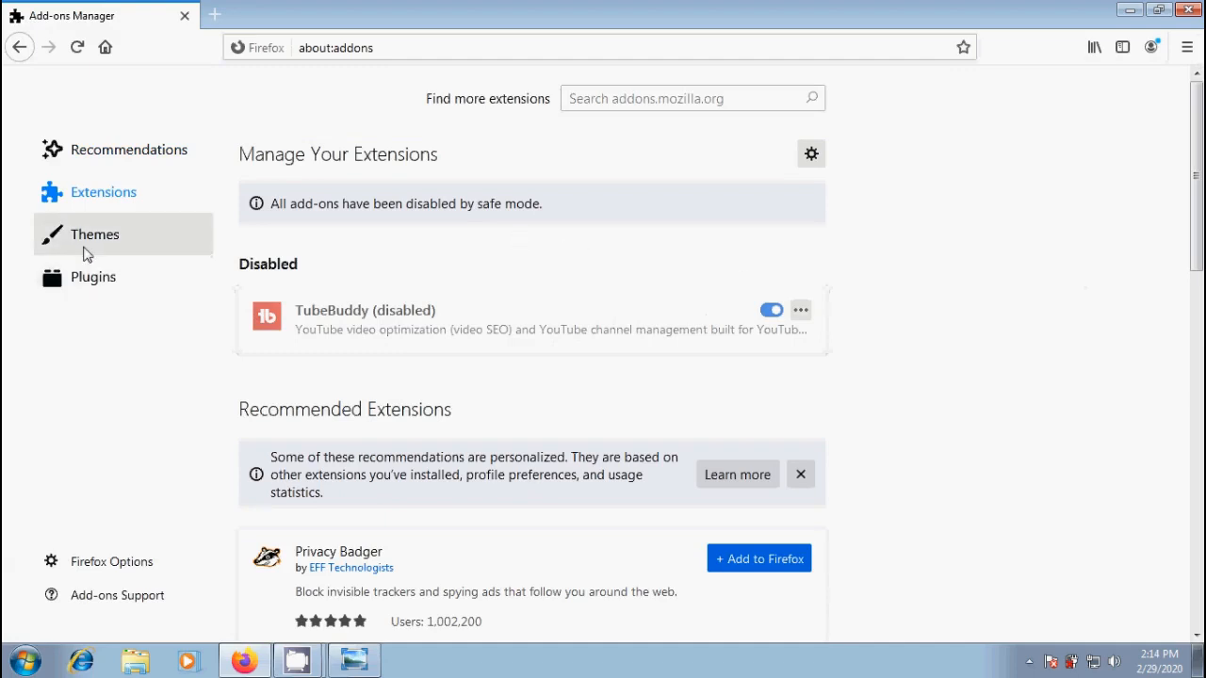
Exit Firefox from Safe Mode, relaunch it normally from the desktop shortcut, and exit again
{"action": "left_click", "coordinate": [94, 233]}
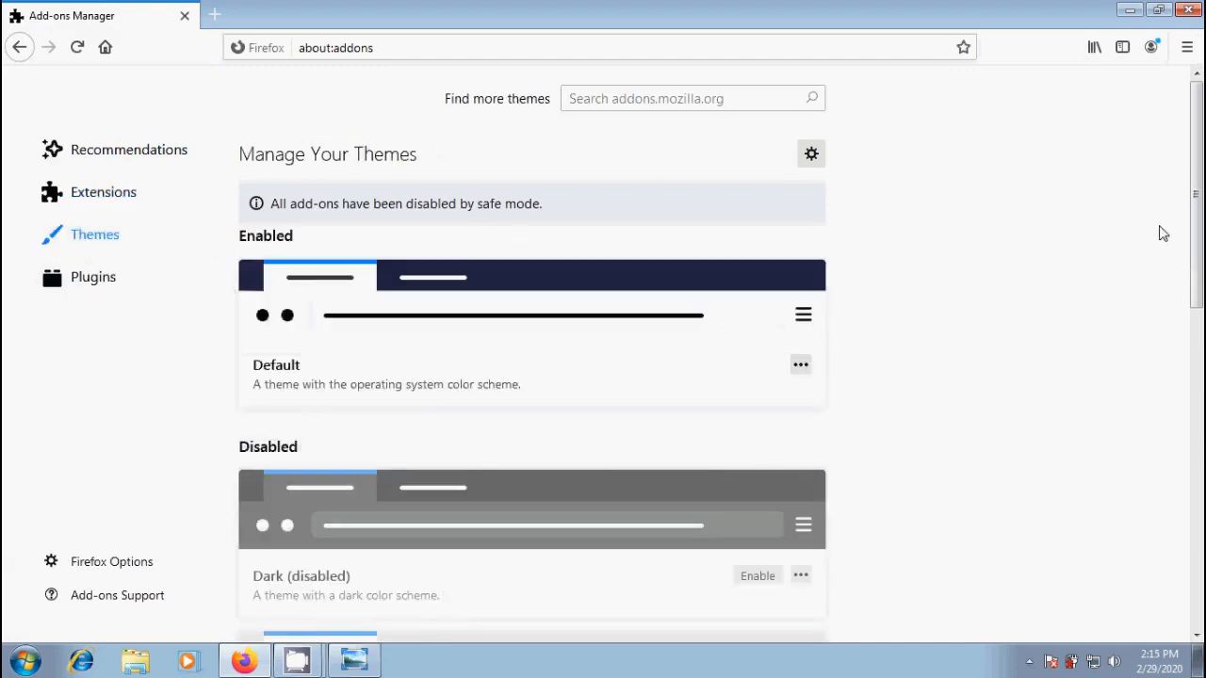
{"action": "left_click", "coordinate": [1186, 47]}
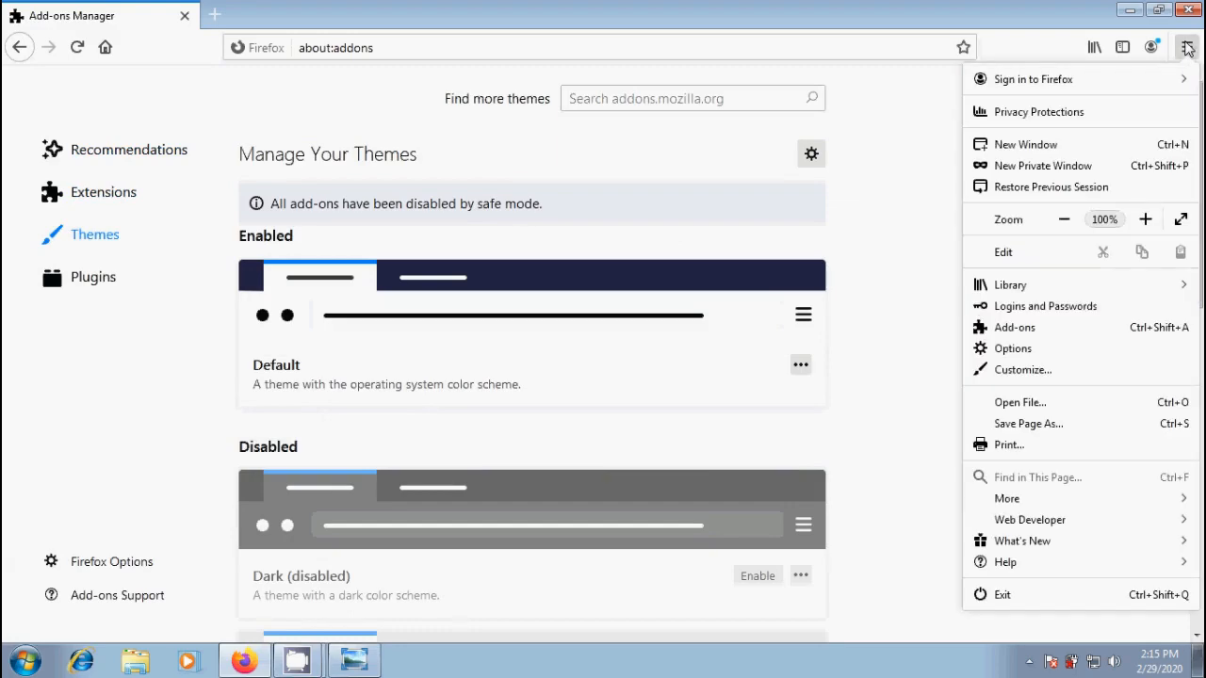
{"action": "left_click", "coordinate": [1188, 10]}
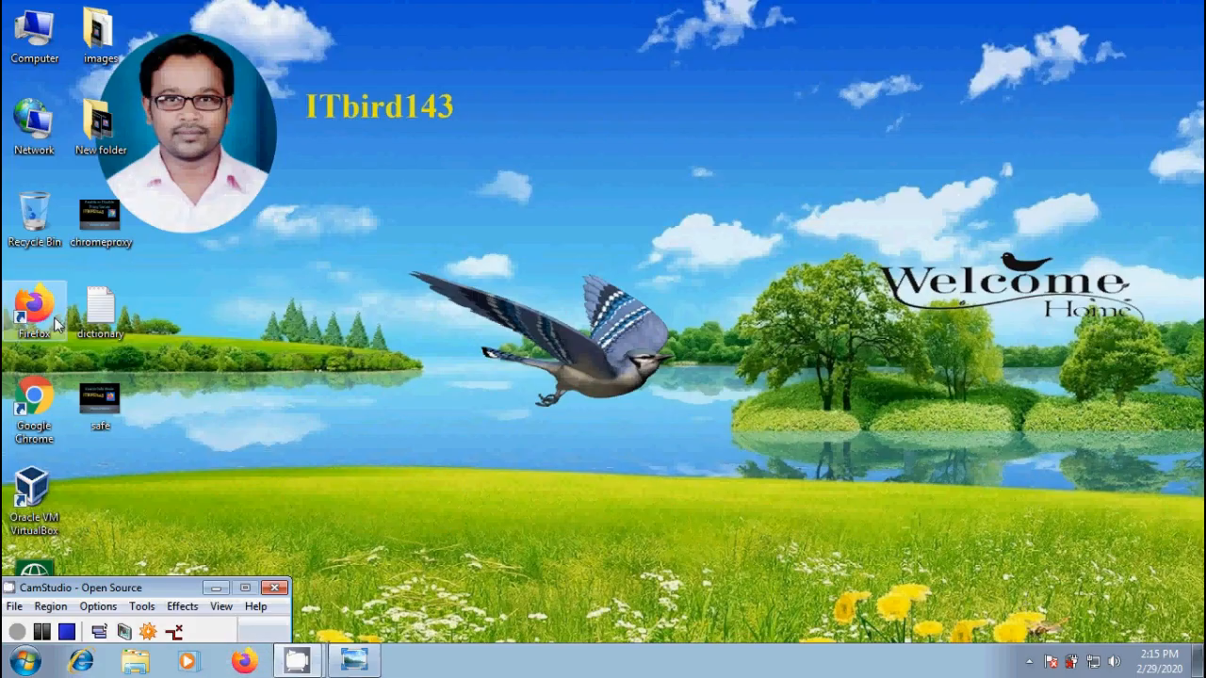
{"action": "double_click", "coordinate": [33, 302]}
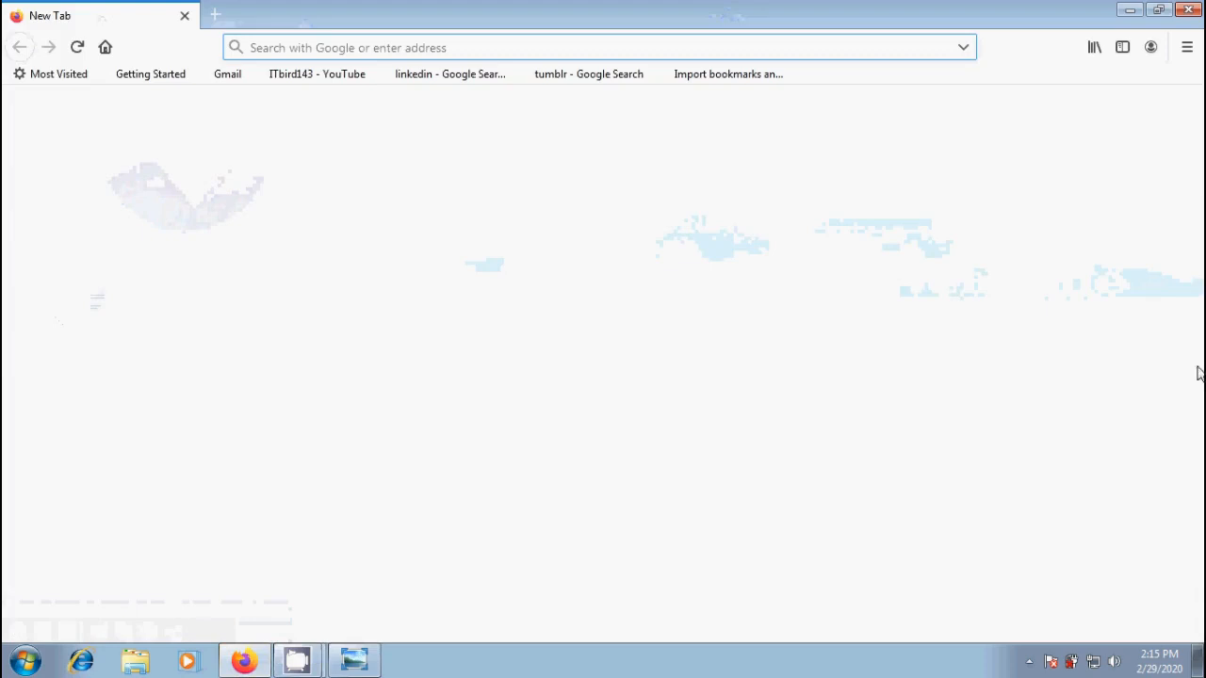
{"action": "left_click", "coordinate": [1187, 47]}
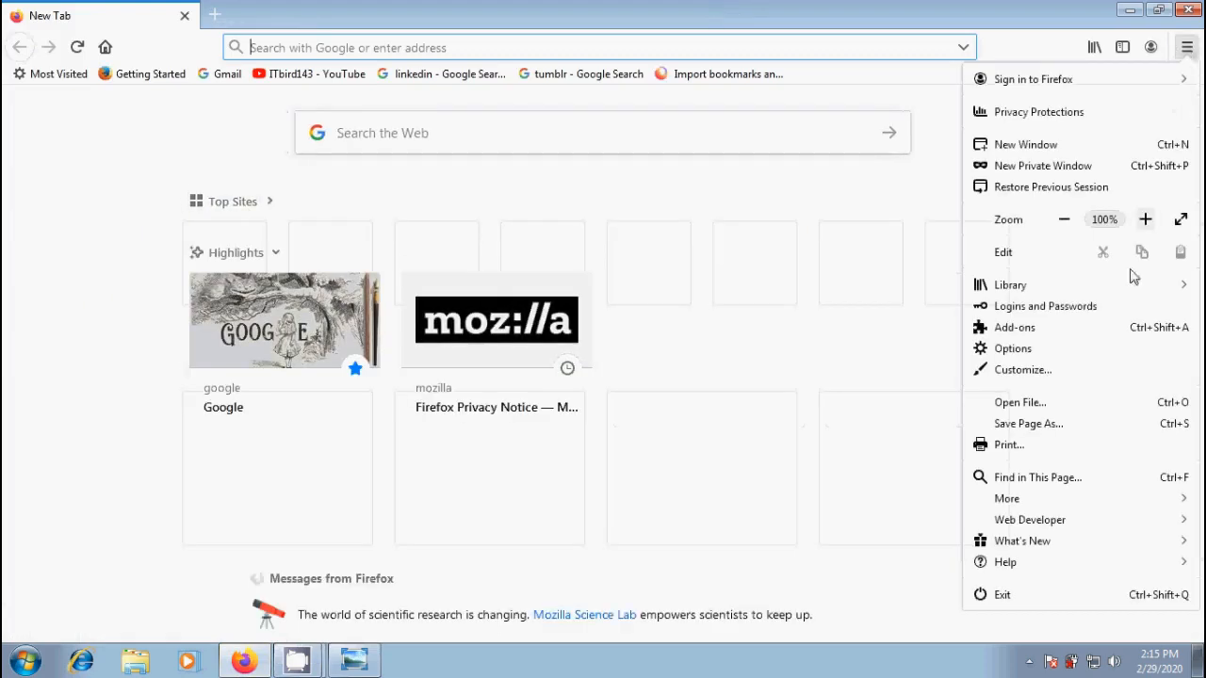
{"action": "left_click", "coordinate": [1013, 328]}
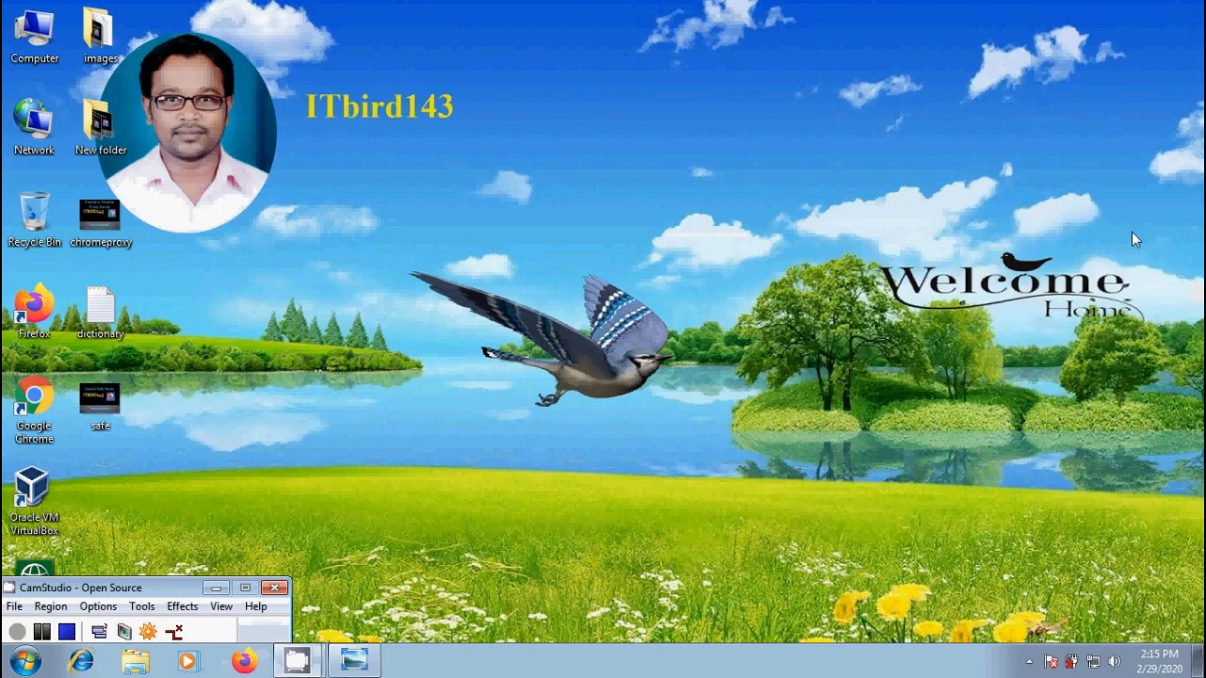
{"action": "mouse_move", "coordinate": [1014, 279]}
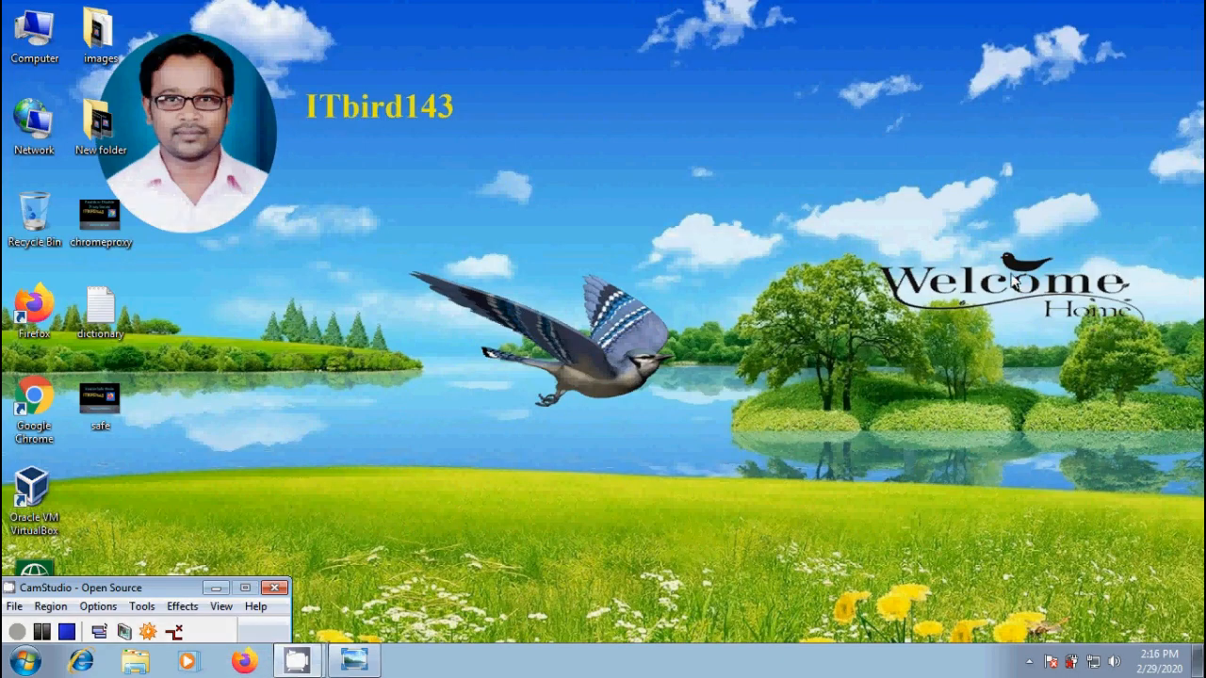
Shift-launch Firefox from the desktop shortcut to get the Safe Mode prompt, then dismiss it
{"action": "left_click", "coordinate": [34, 305]}
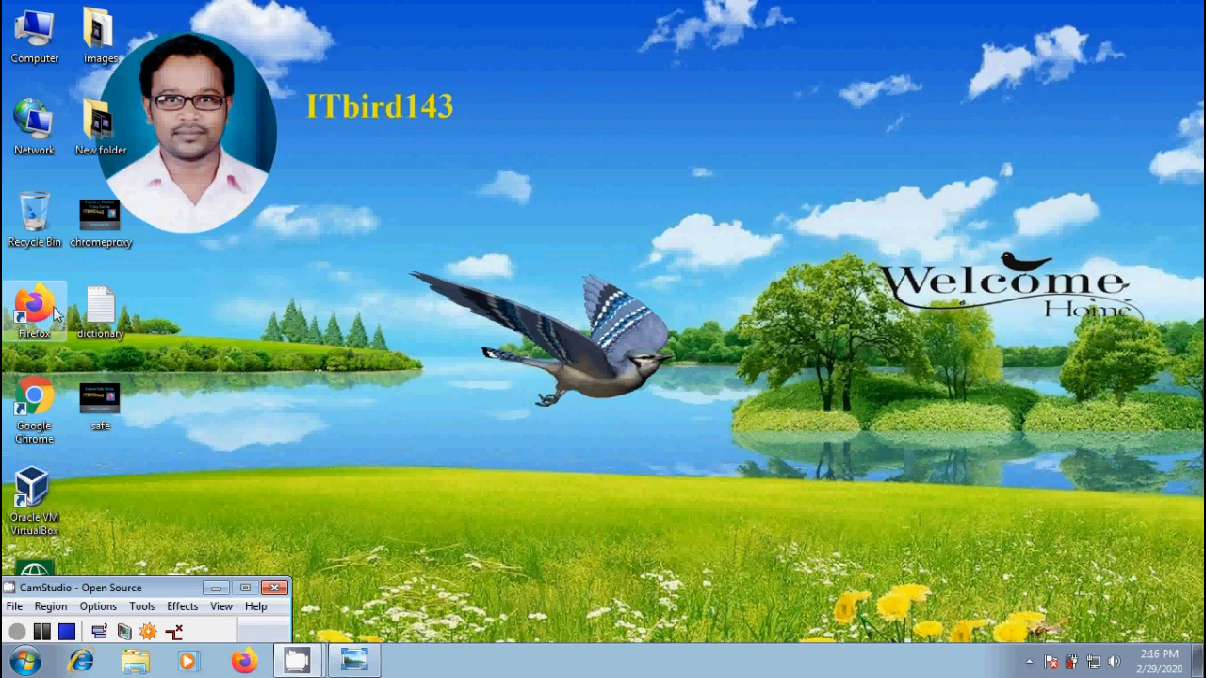
{"action": "double_click", "coordinate": [34, 311]}
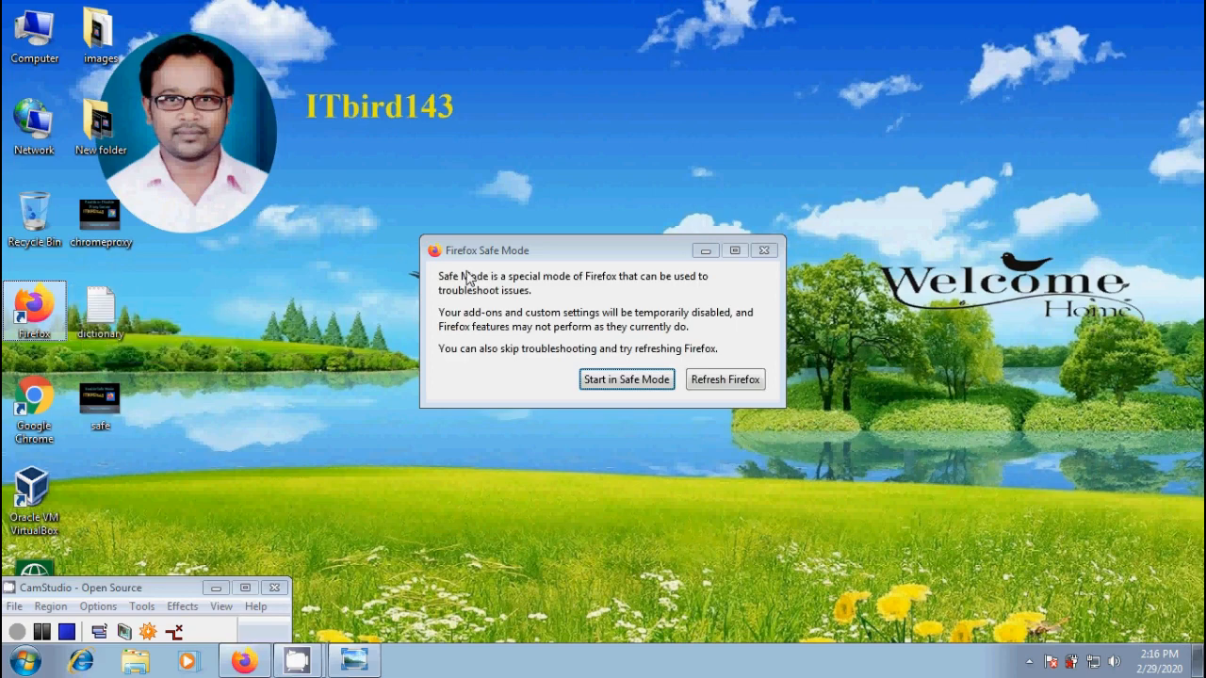
{"action": "left_click", "coordinate": [763, 248]}
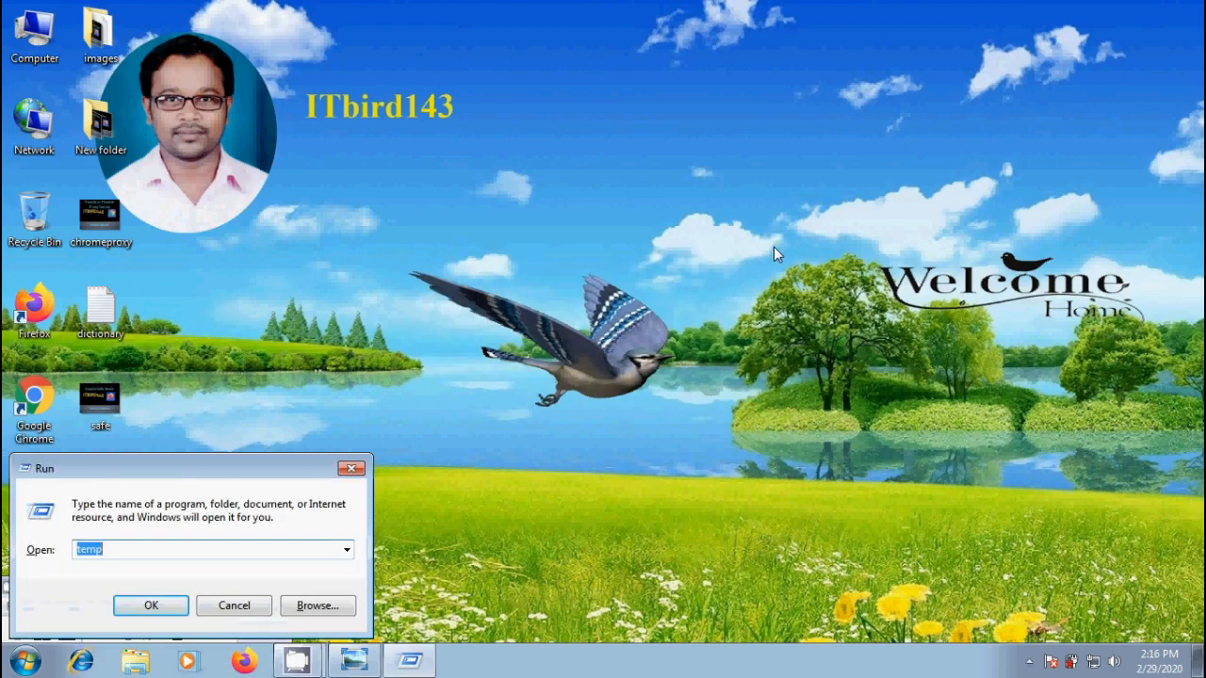
Run 'firefox -safe-mode' from the Run box, dismiss the Safe Mode prompt, and bring up Start
{"action": "type", "text": "firefox -sa"}
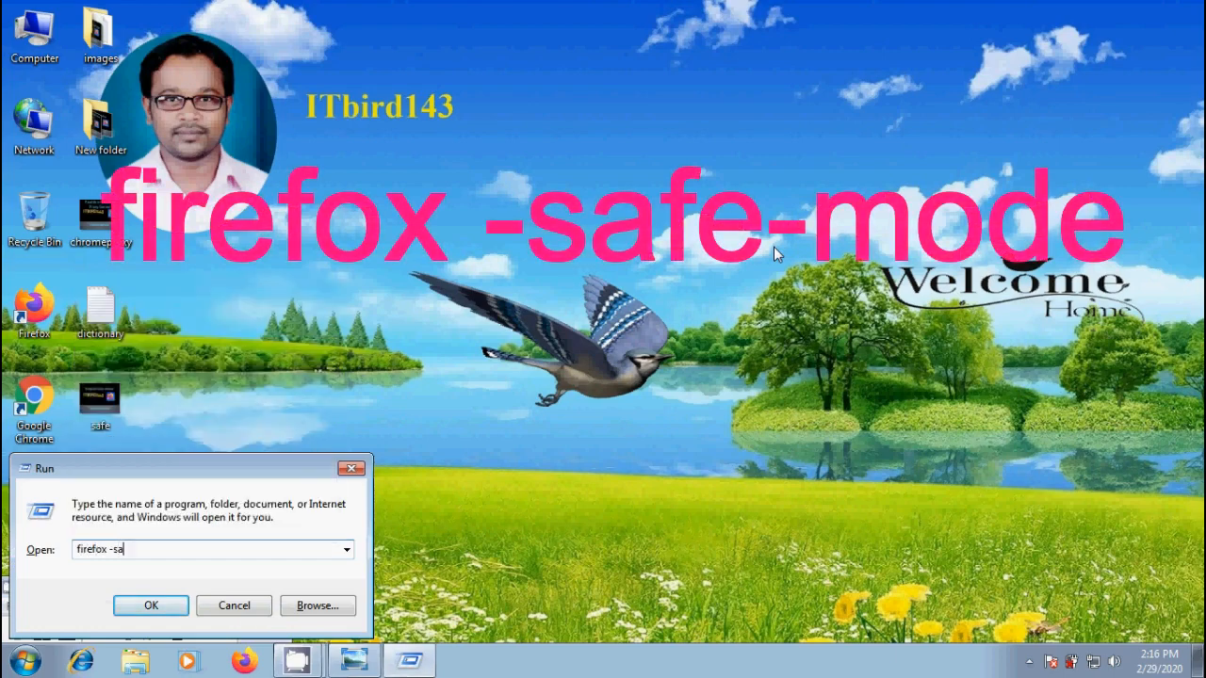
{"action": "type", "text": "fe-mod"}
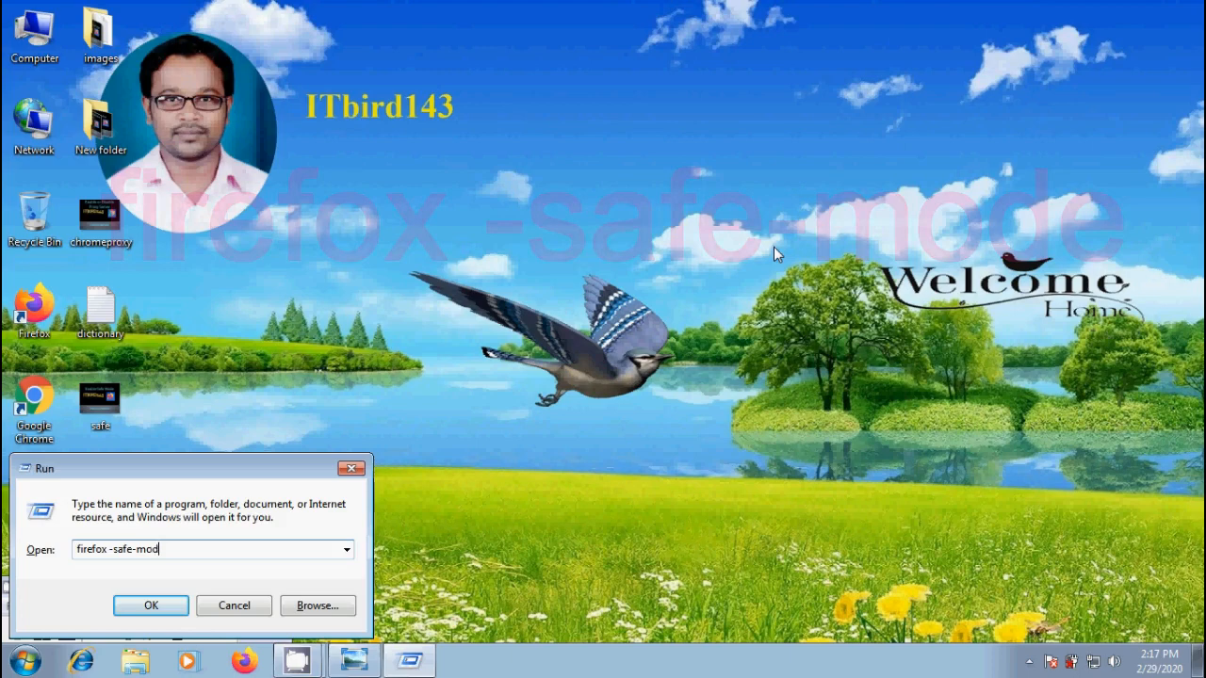
{"action": "left_click", "coordinate": [150, 606]}
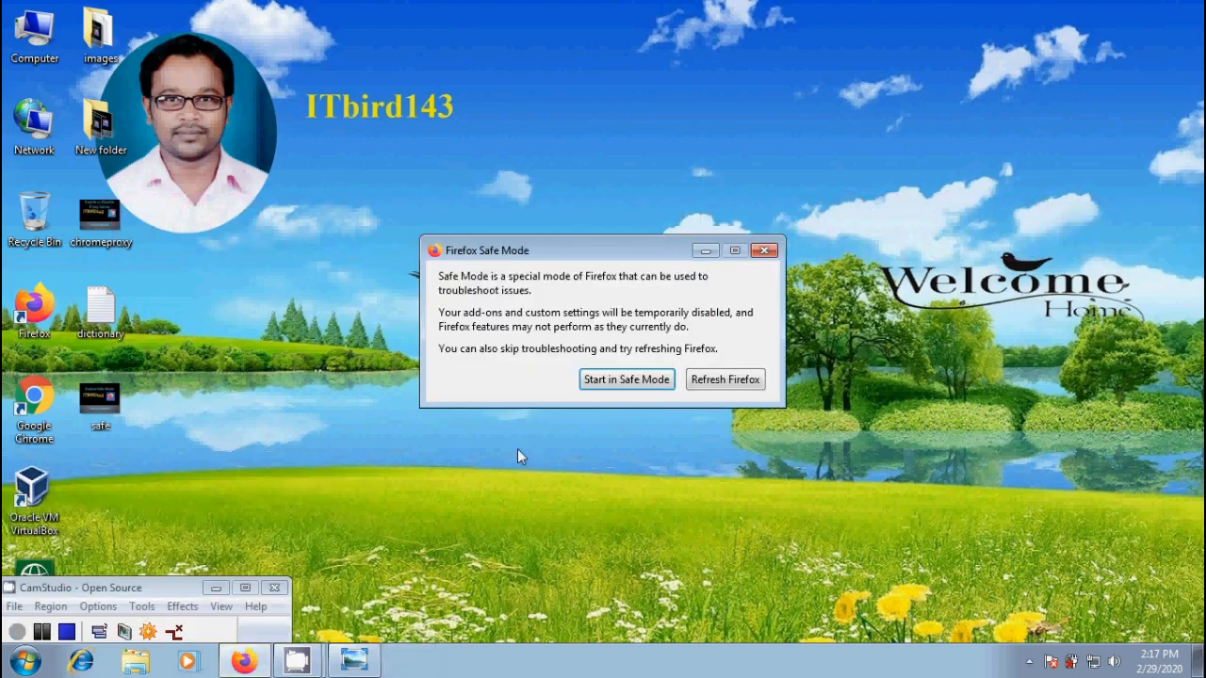
{"action": "mouse_move", "coordinate": [795, 302]}
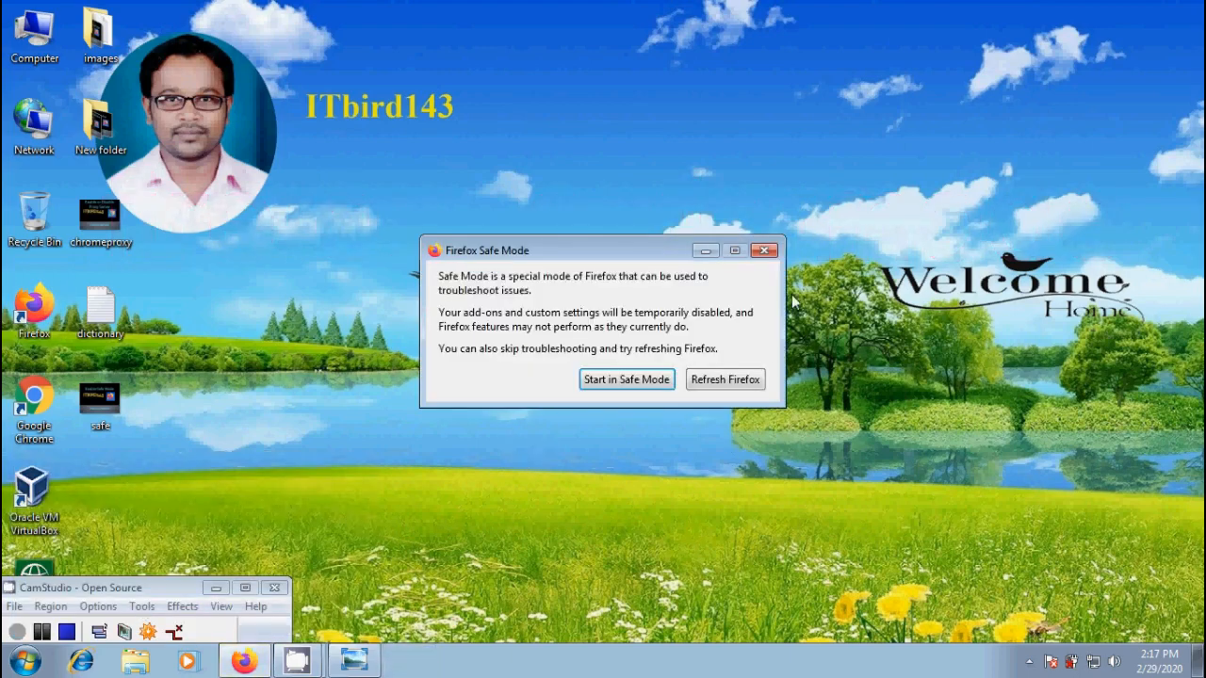
{"action": "left_click", "coordinate": [762, 248]}
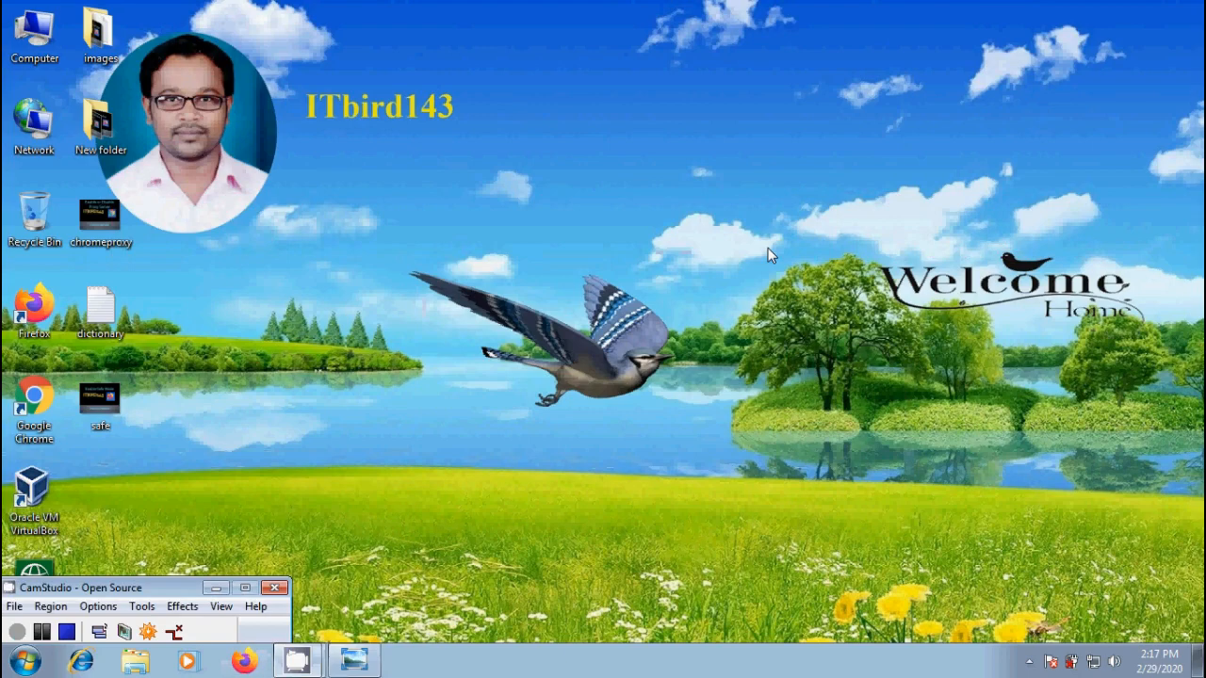
{"action": "left_click", "coordinate": [19, 659]}
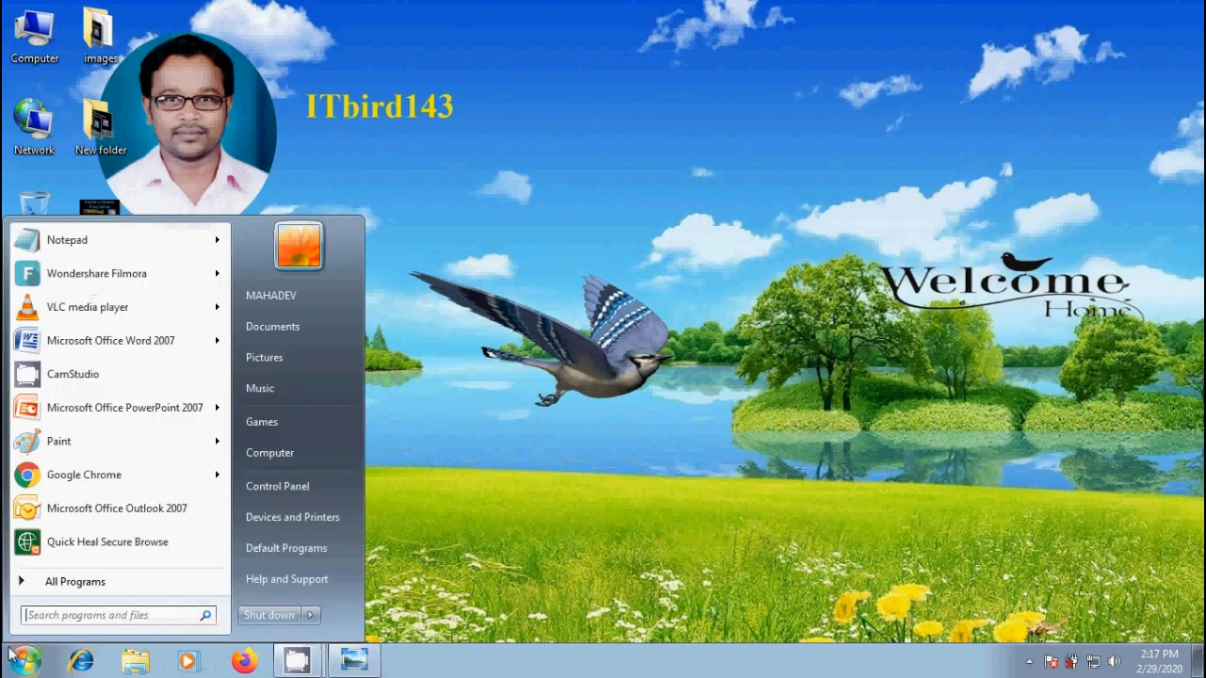
Run 'start firefox -safe-mode' in an administrator Command Prompt, then close the prompt and console
{"action": "right_click", "coordinate": [53, 264]}
{"action": "type", "text": "Start"}
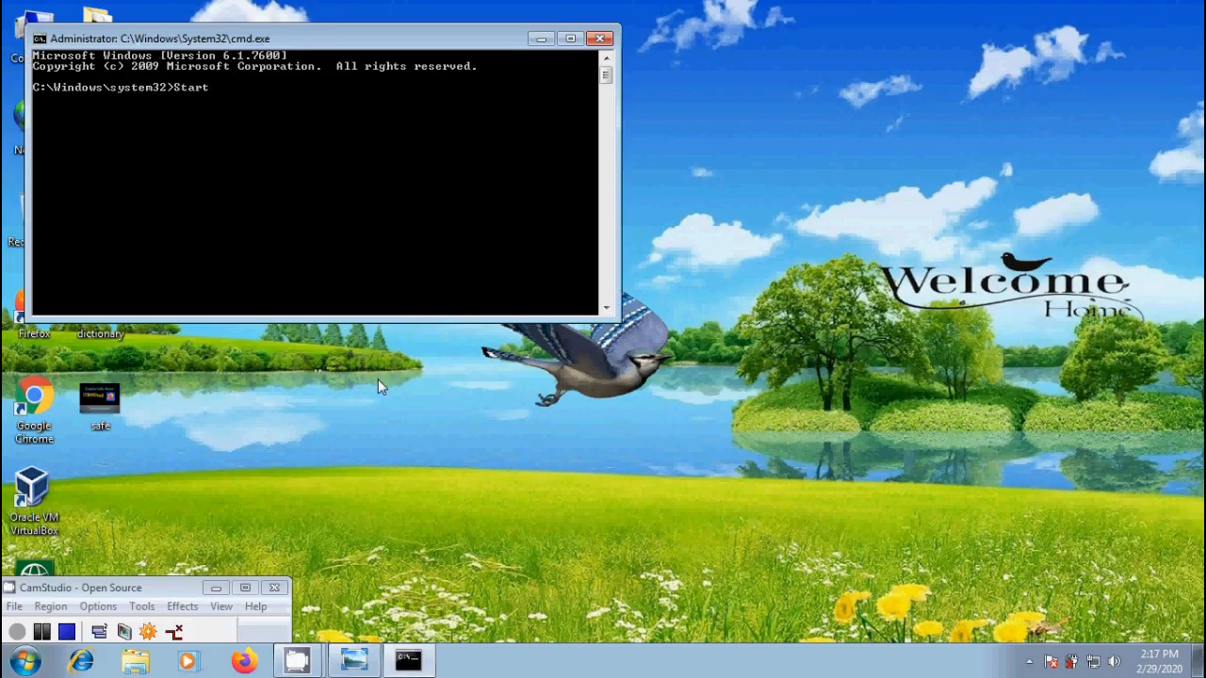
{"action": "type", "text": "firefox"}
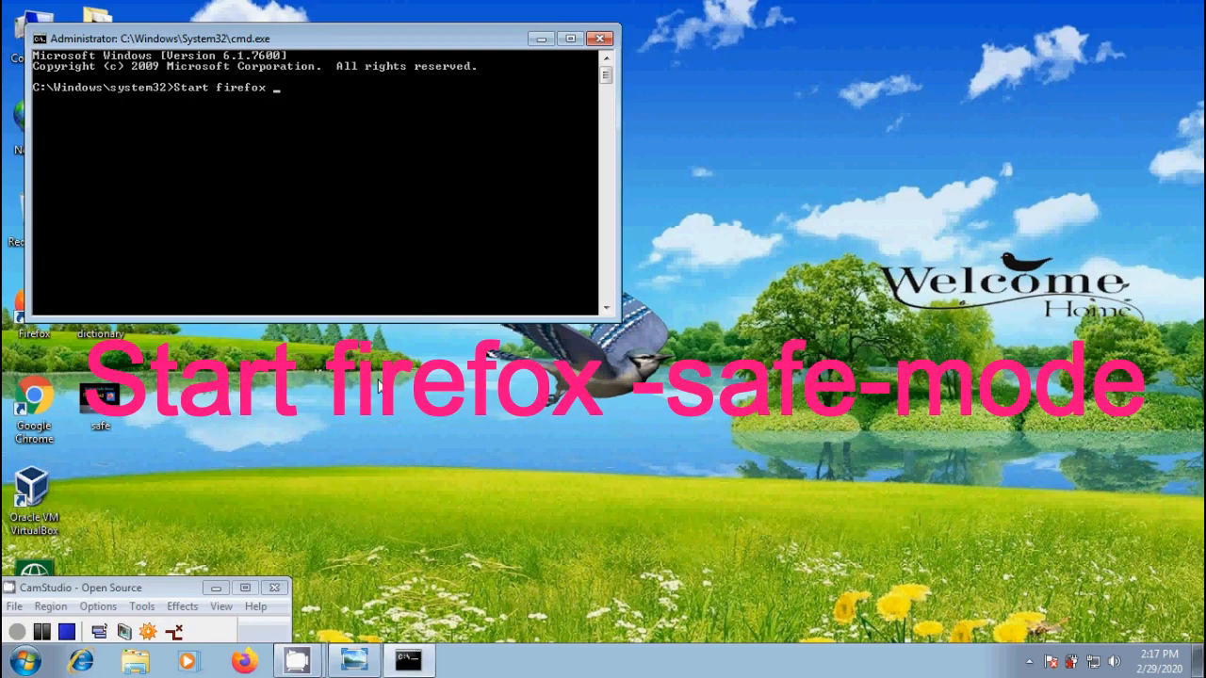
{"action": "type", "text": "-safe-mode"}
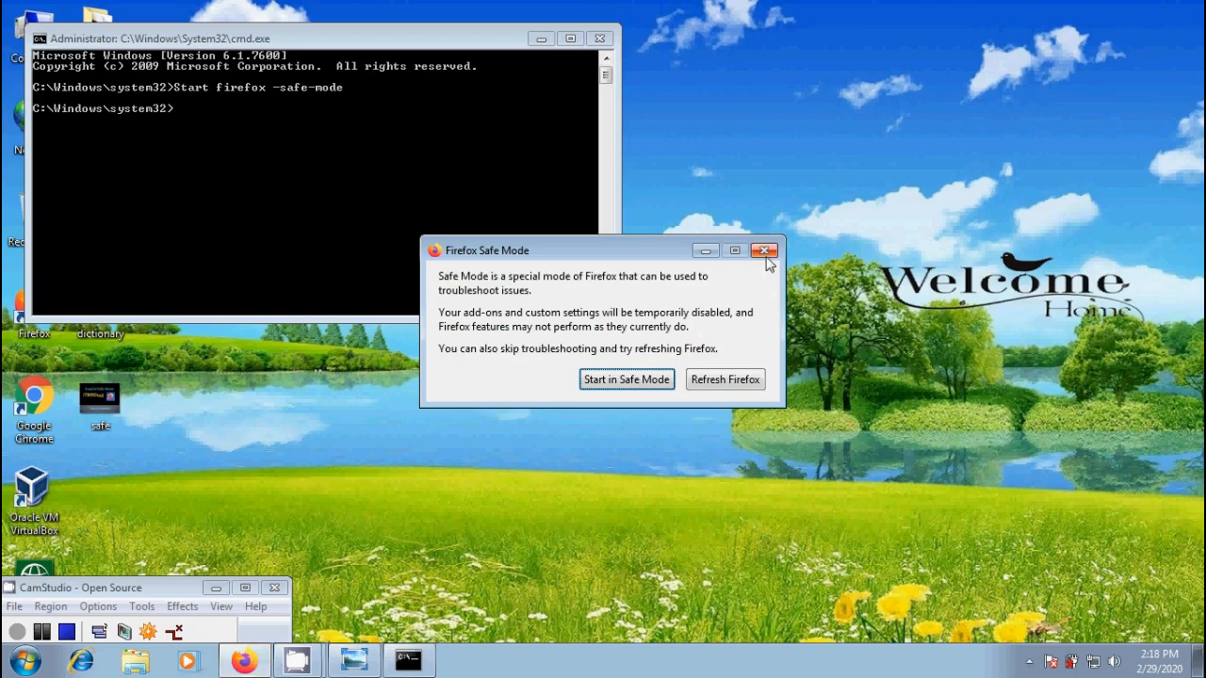
{"action": "left_click", "coordinate": [763, 249]}
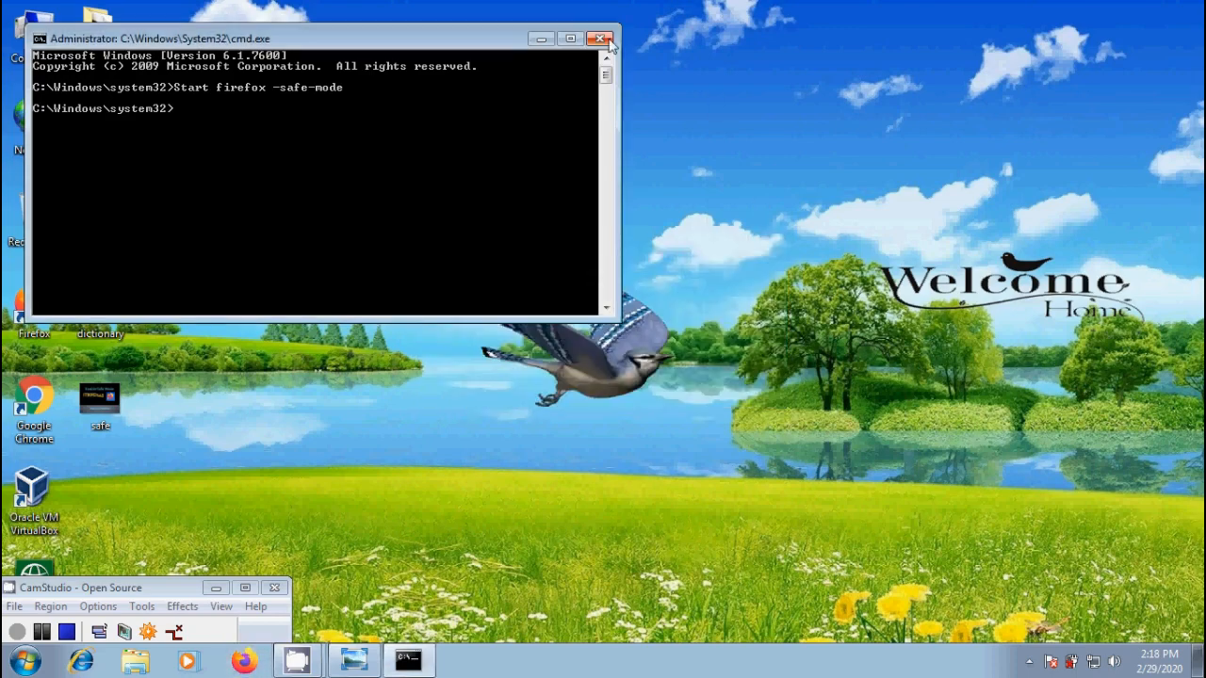
{"action": "left_click", "coordinate": [599, 38]}
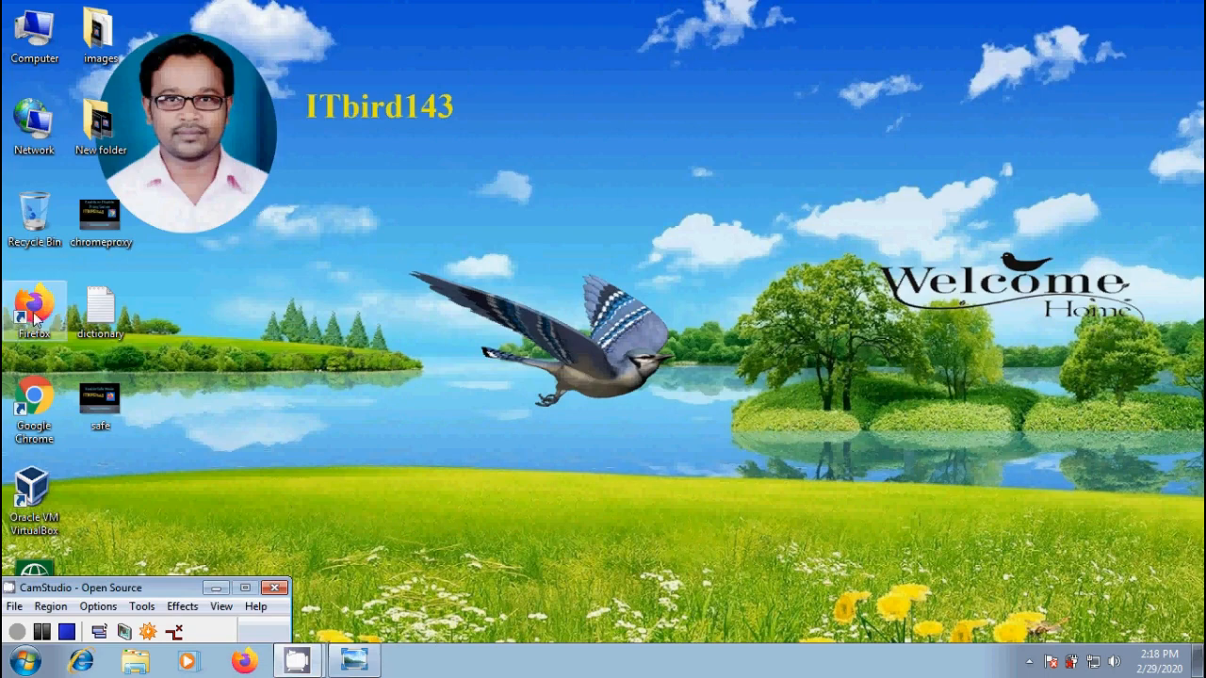
Append -safe-mode to the Firefox shortcut's Target in Properties and launch from the edited shortcut
{"action": "right_click", "coordinate": [34, 311]}
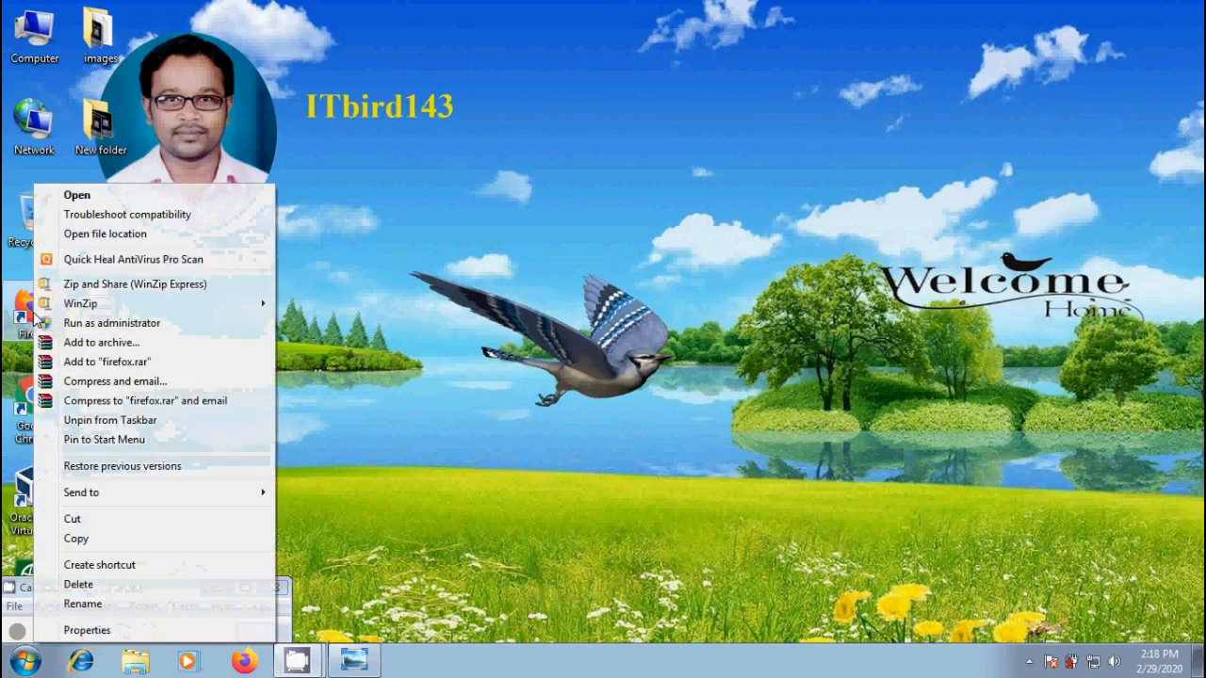
{"action": "left_click", "coordinate": [87, 629]}
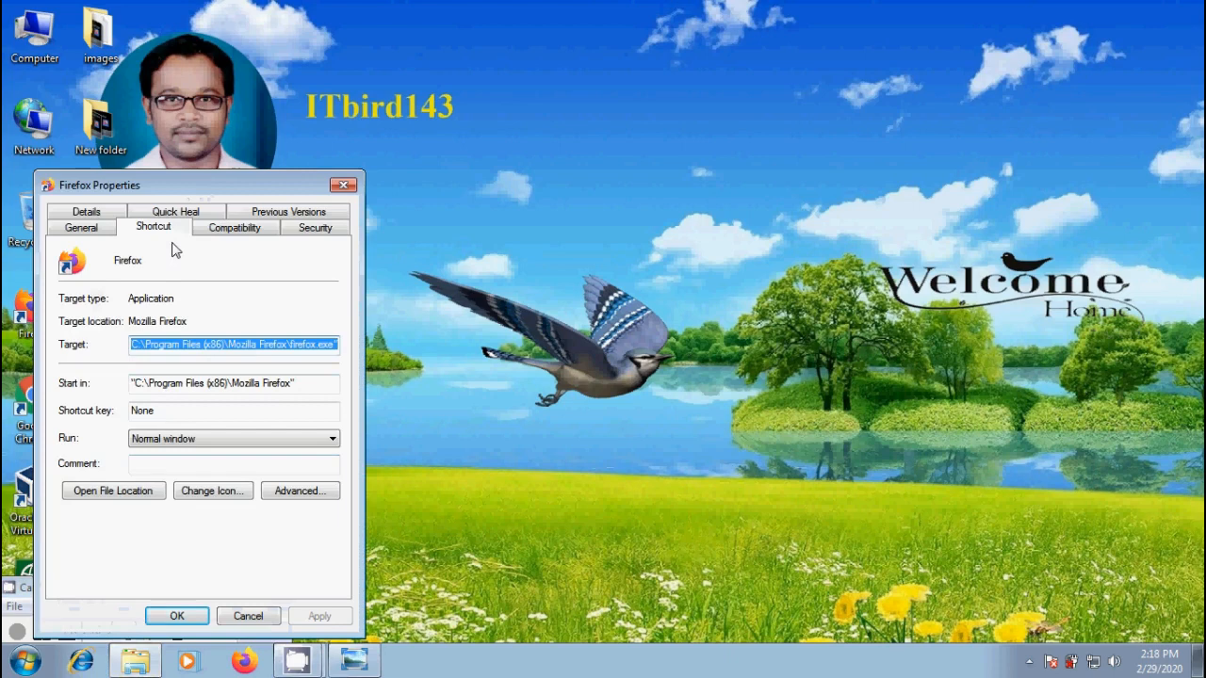
{"action": "mouse_move", "coordinate": [337, 367]}
{"action": "type", "text": " -safe-mode"}
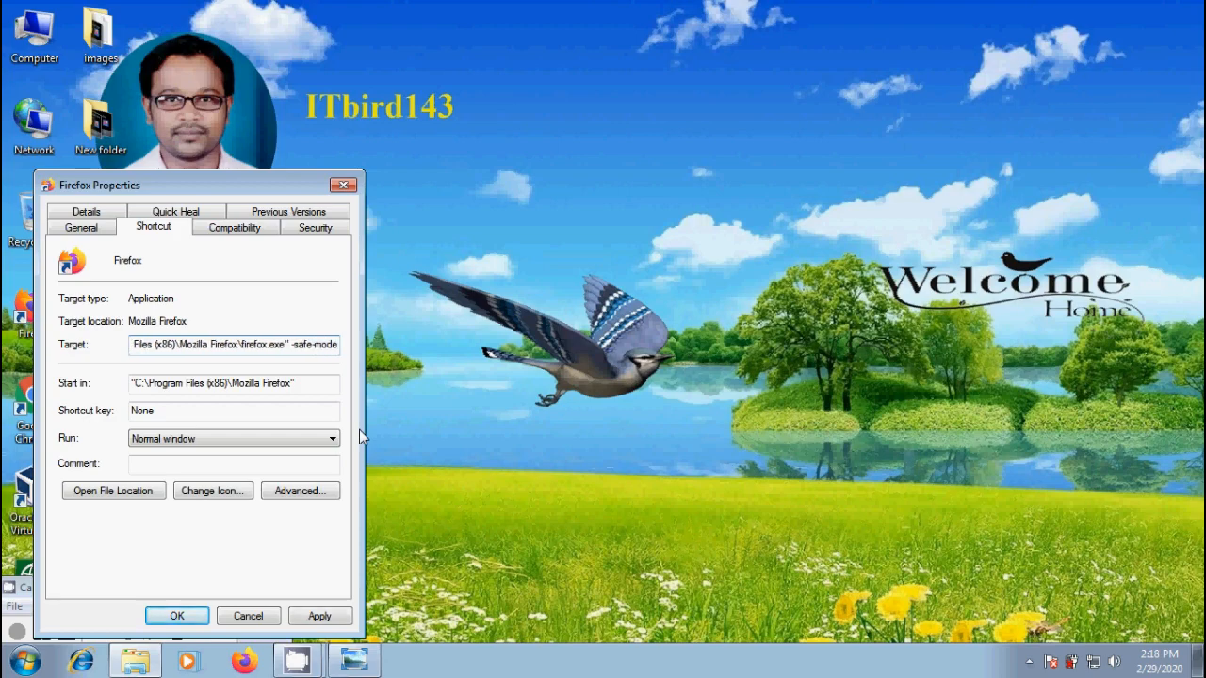
{"action": "left_click", "coordinate": [177, 614]}
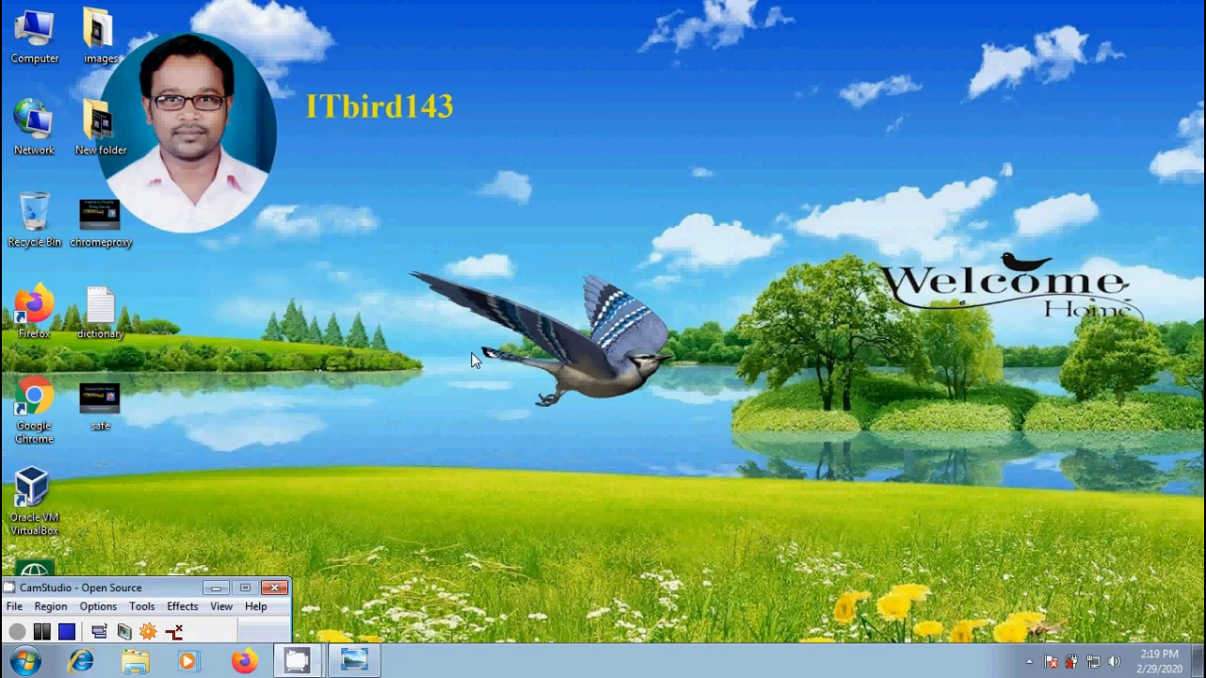
{"action": "double_click", "coordinate": [34, 311]}
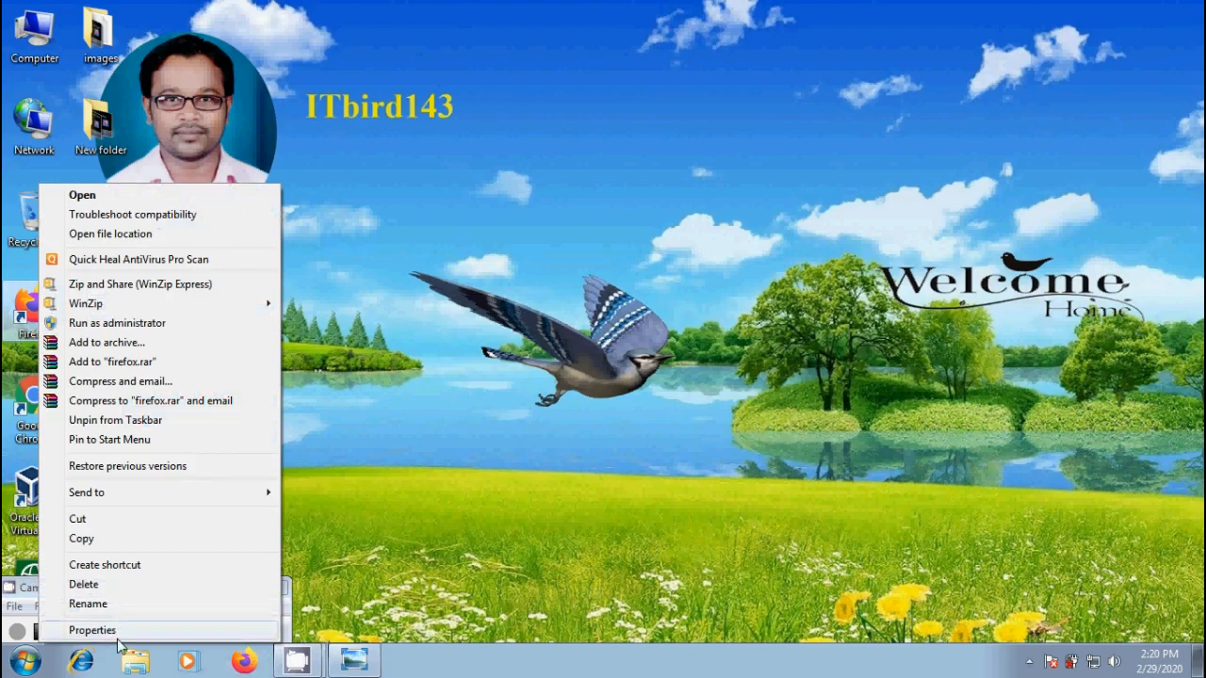
Remove -safe-mode from the shortcut's Target in Properties and apply the change
{"action": "left_click", "coordinate": [90, 629]}
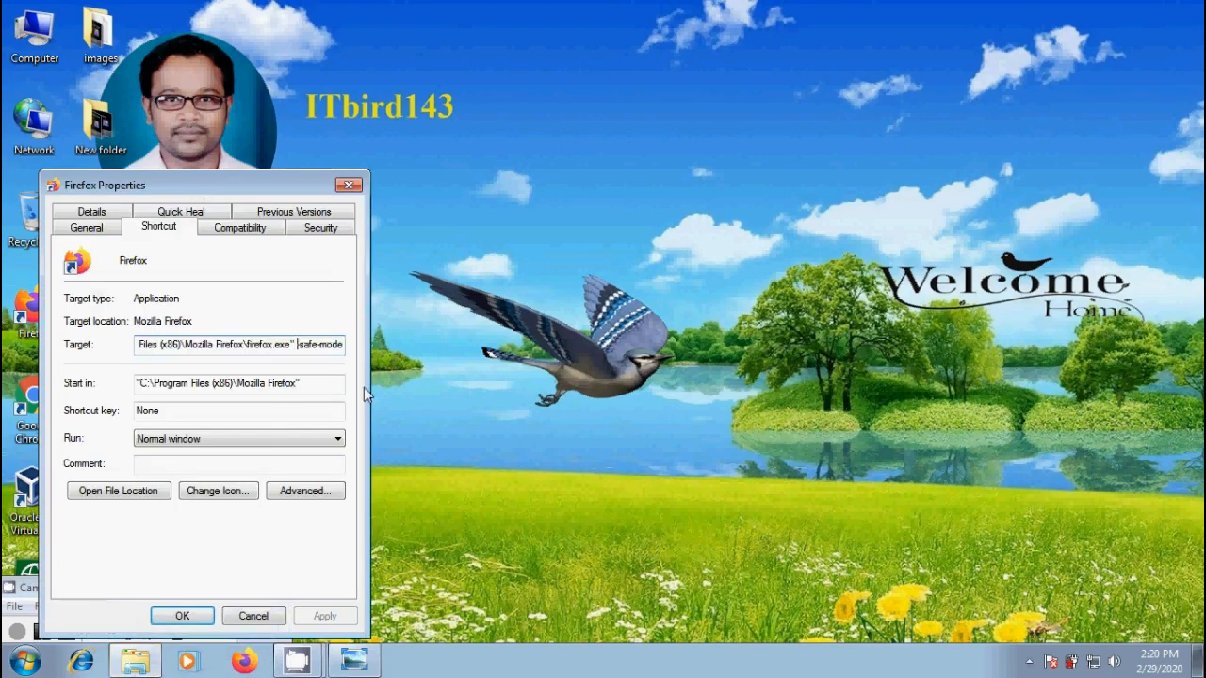
{"action": "left_click", "coordinate": [323, 614]}
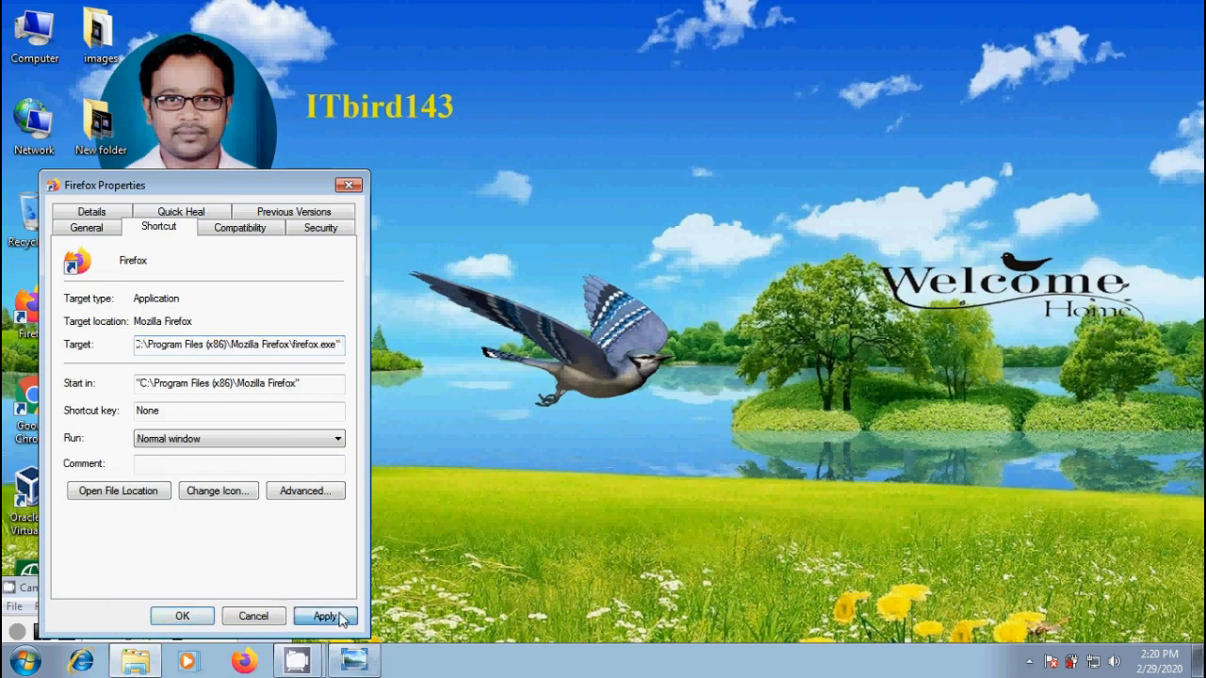
{"action": "left_click", "coordinate": [324, 616]}
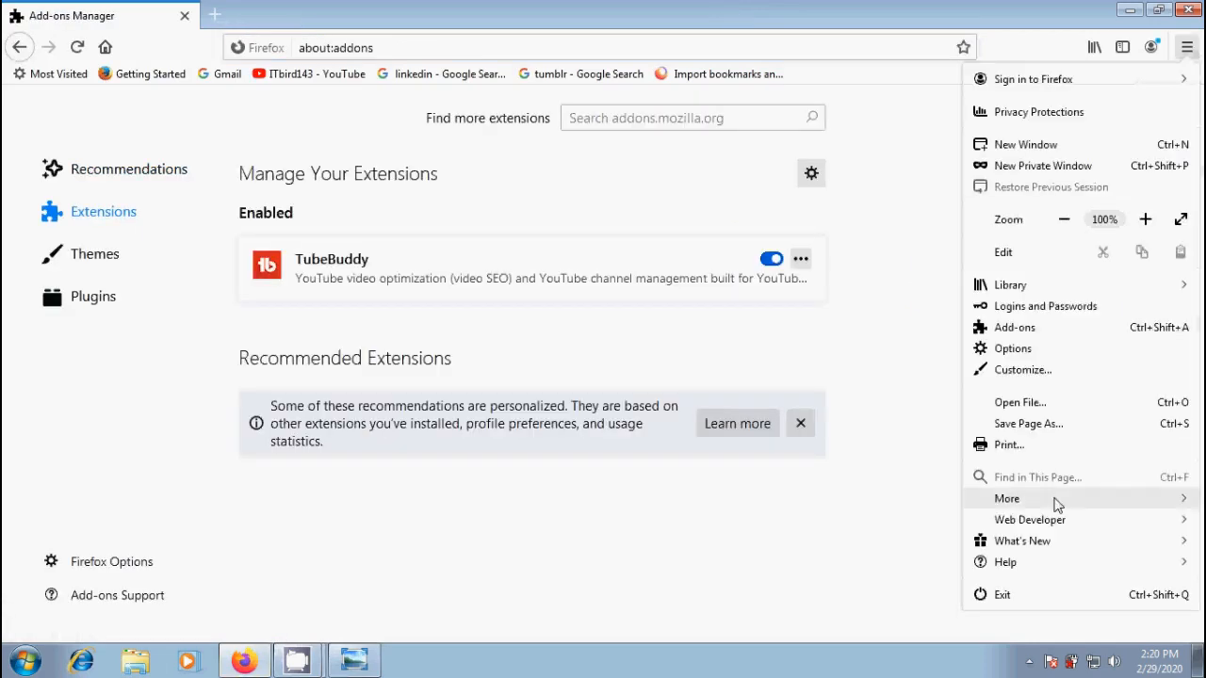
Open Help > Troubleshooting Information and confirm restarting with add-ons disabled from that page
{"action": "left_click", "coordinate": [1005, 561]}
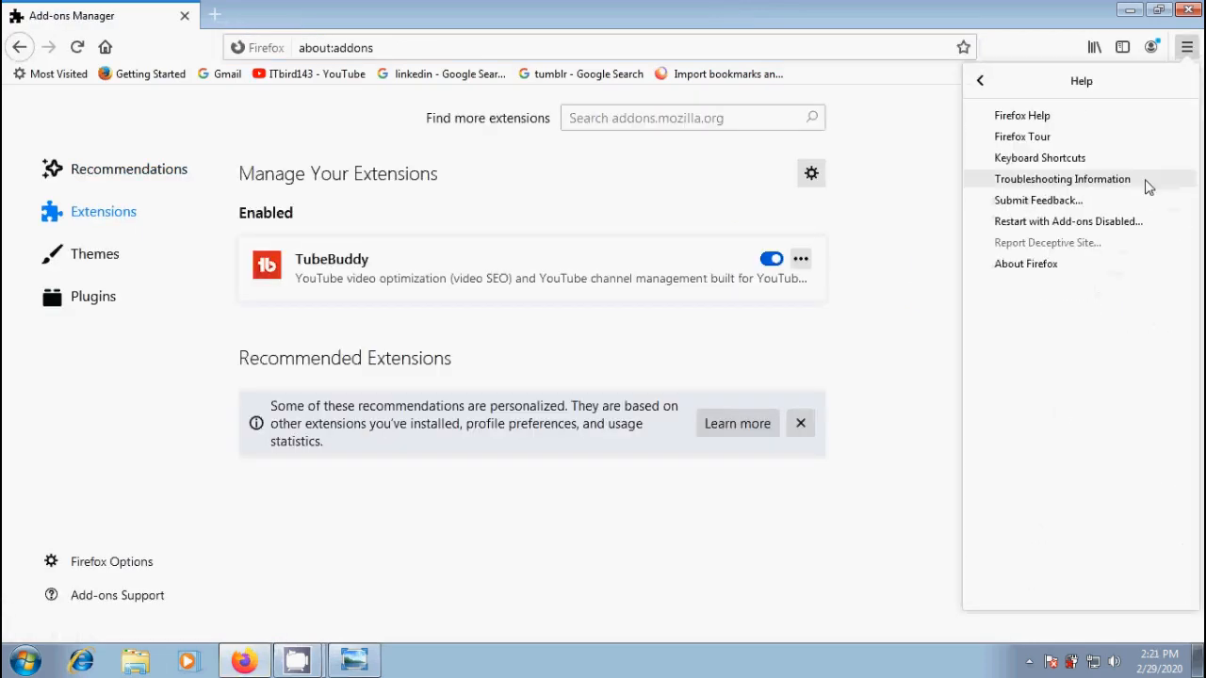
{"action": "left_click", "coordinate": [1062, 177]}
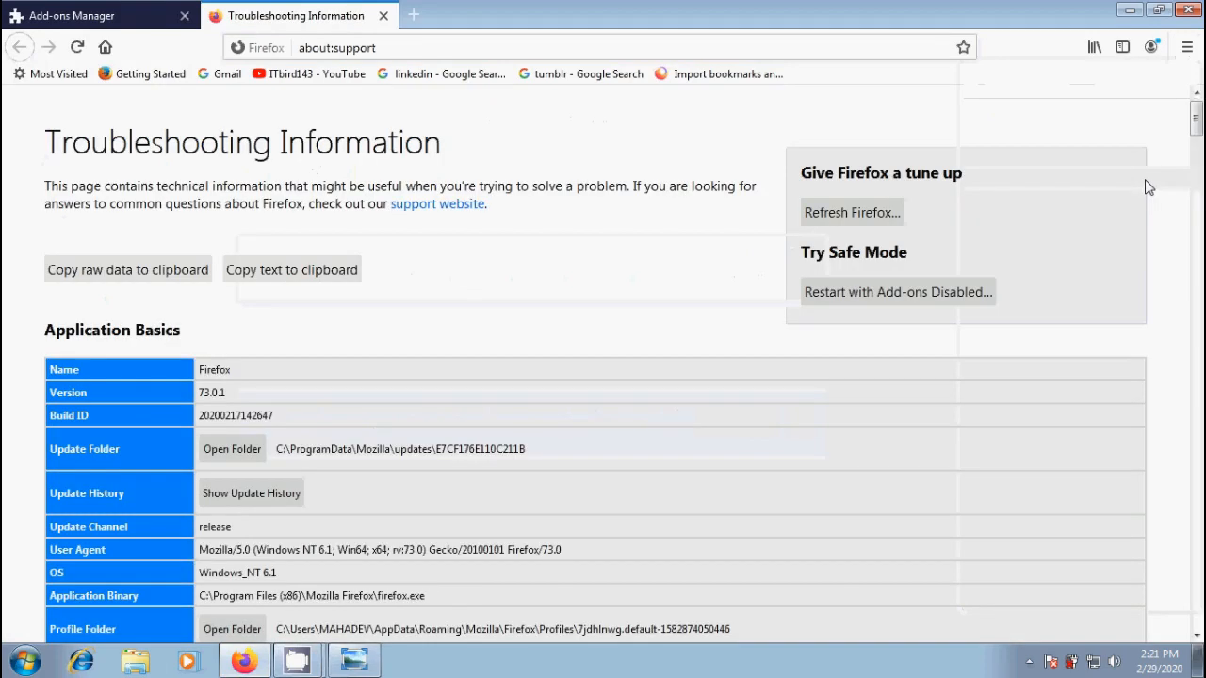
{"action": "mouse_move", "coordinate": [877, 318]}
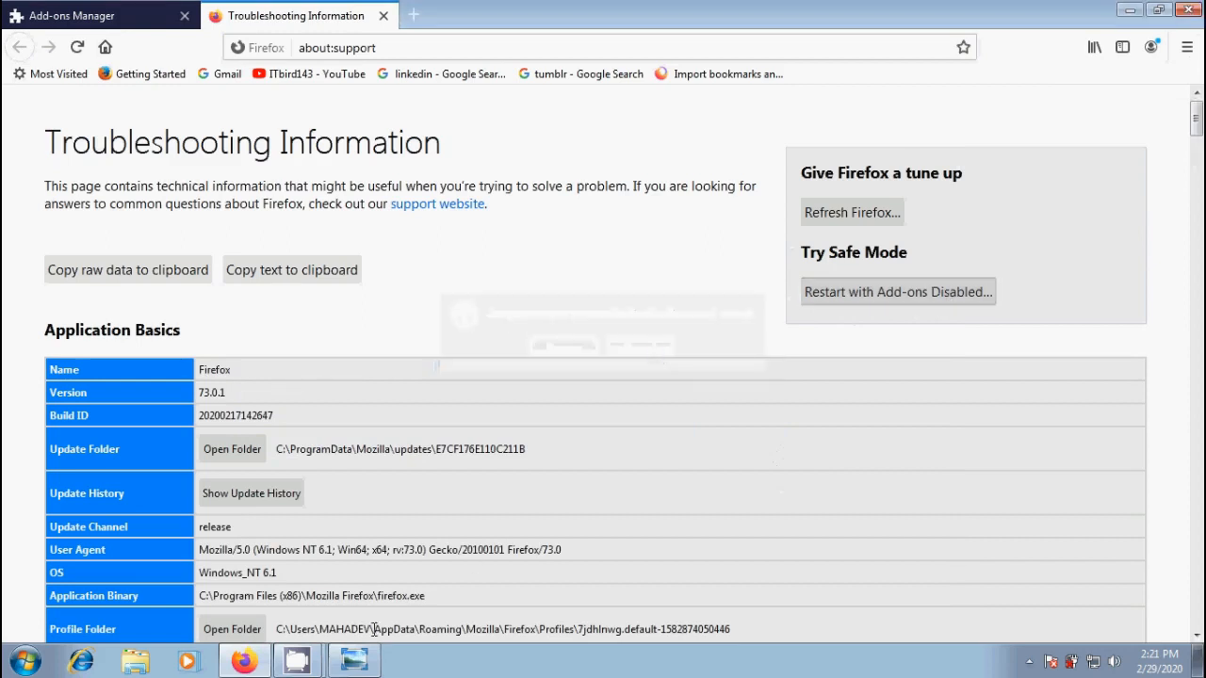
{"action": "left_click", "coordinate": [354, 659]}
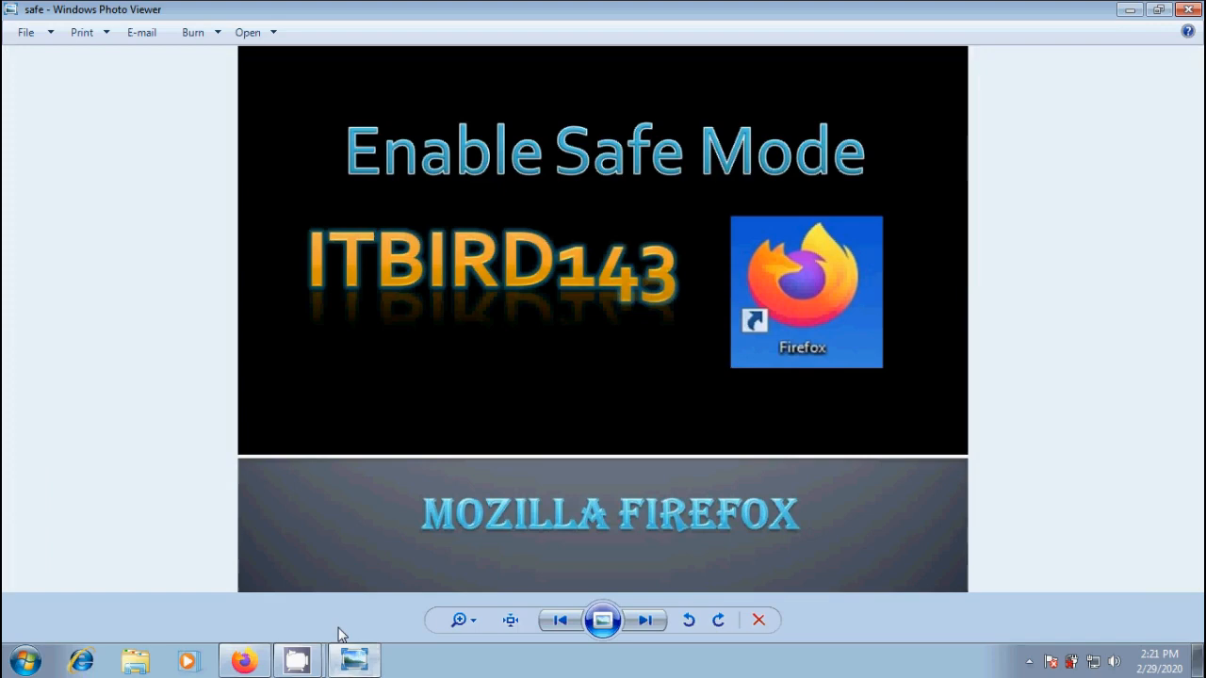
{"action": "mouse_move", "coordinate": [1121, 373]}
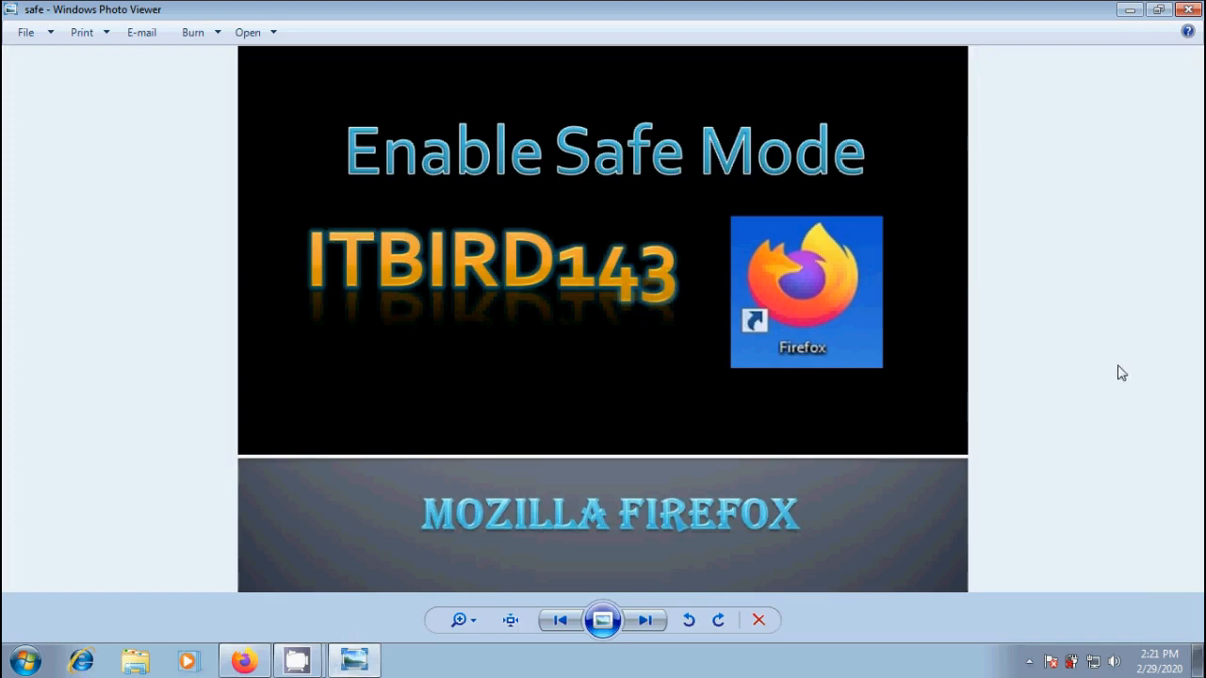
{"action": "mouse_move", "coordinate": [1139, 38]}
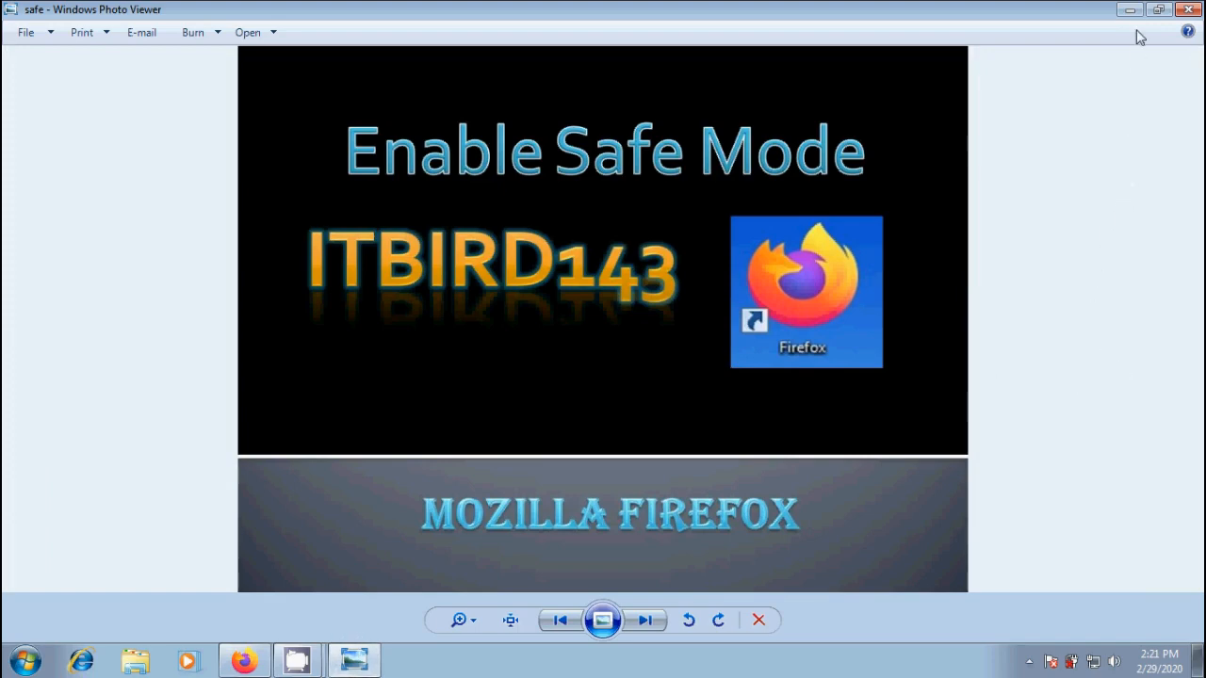